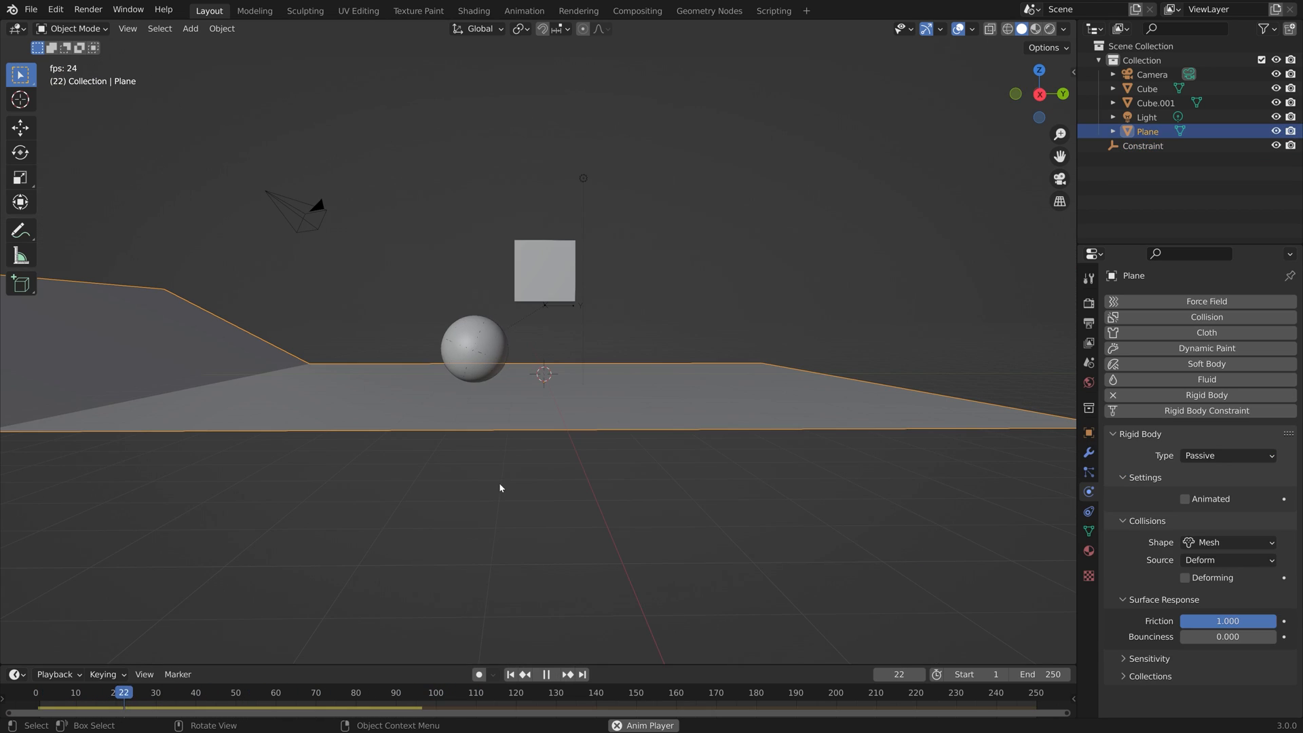
- Start a new General scene and lift the cube along Z to about 3.47 m
{"action": "left_click", "coordinate": [547, 674]}
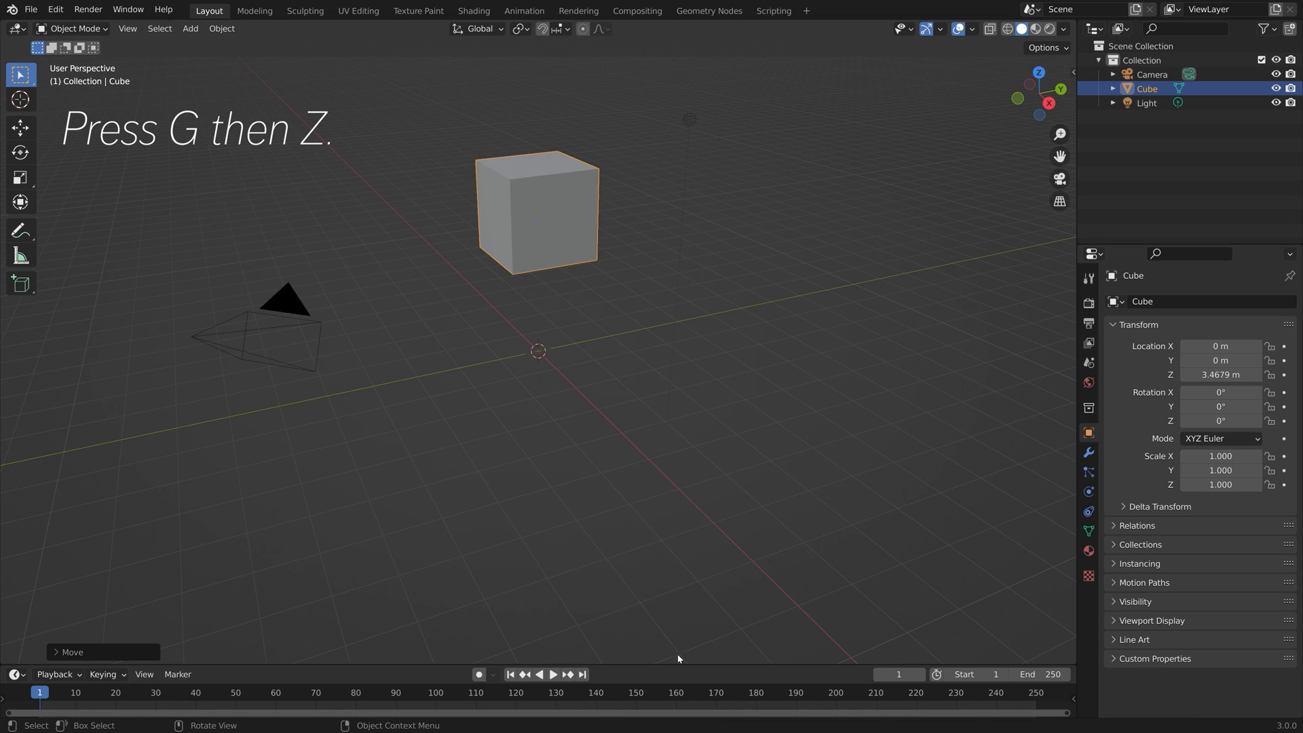
- Duplicate the cube, subdivide it at Levels Viewport 5, and apply the Subdivision modifier
{"action": "key", "text": "shift+d"}
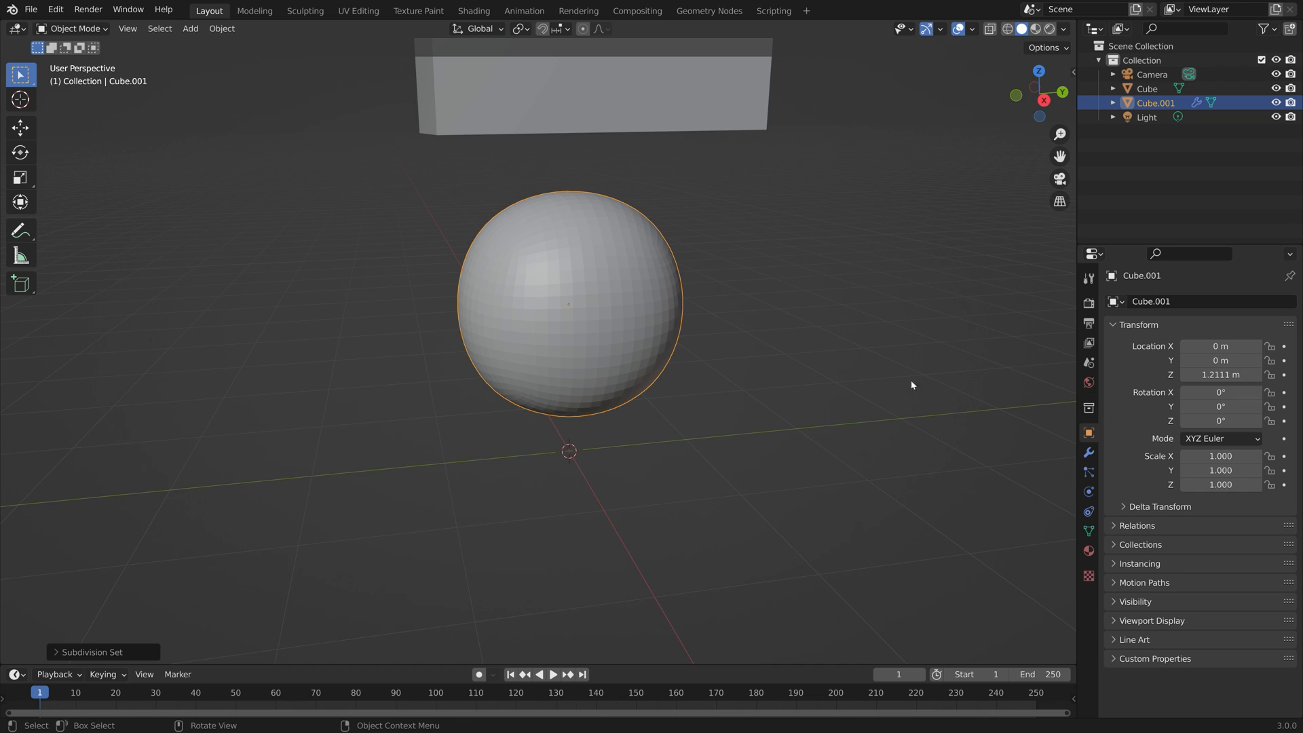
{"action": "left_click", "coordinate": [1088, 452]}
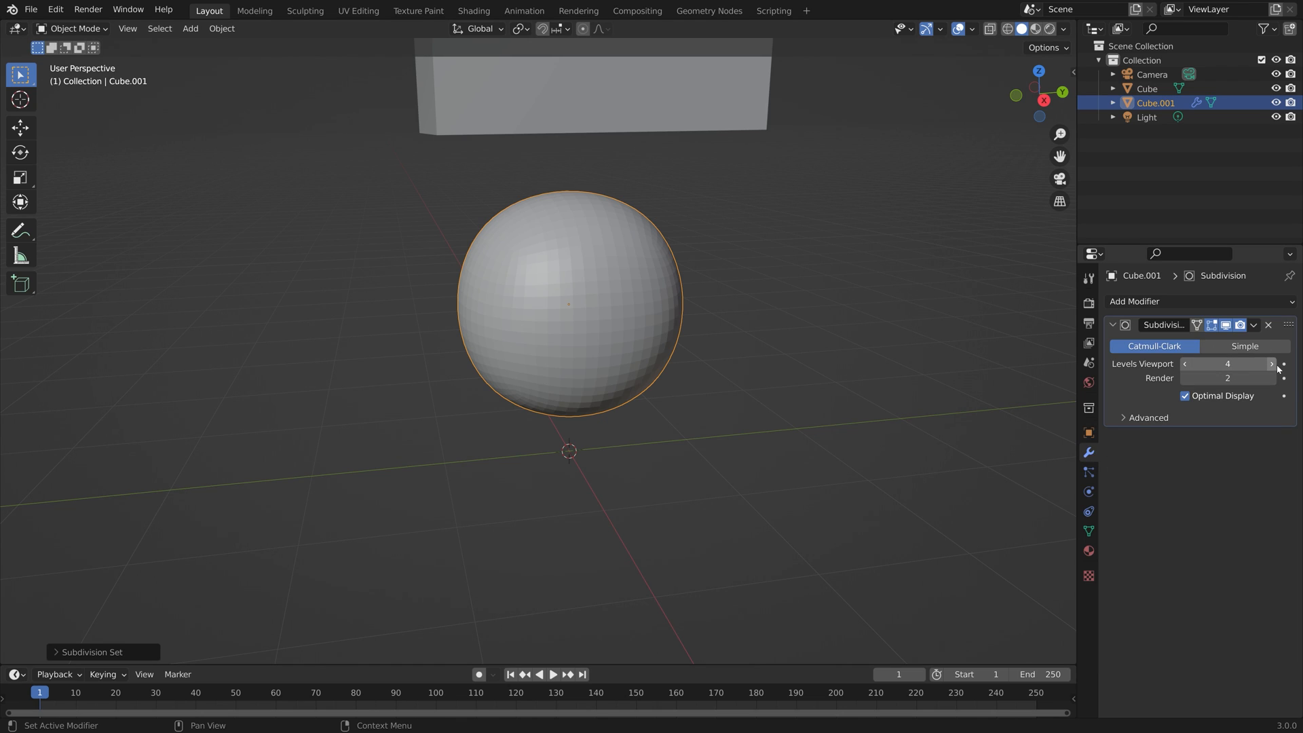
{"action": "left_click", "coordinate": [1271, 364]}
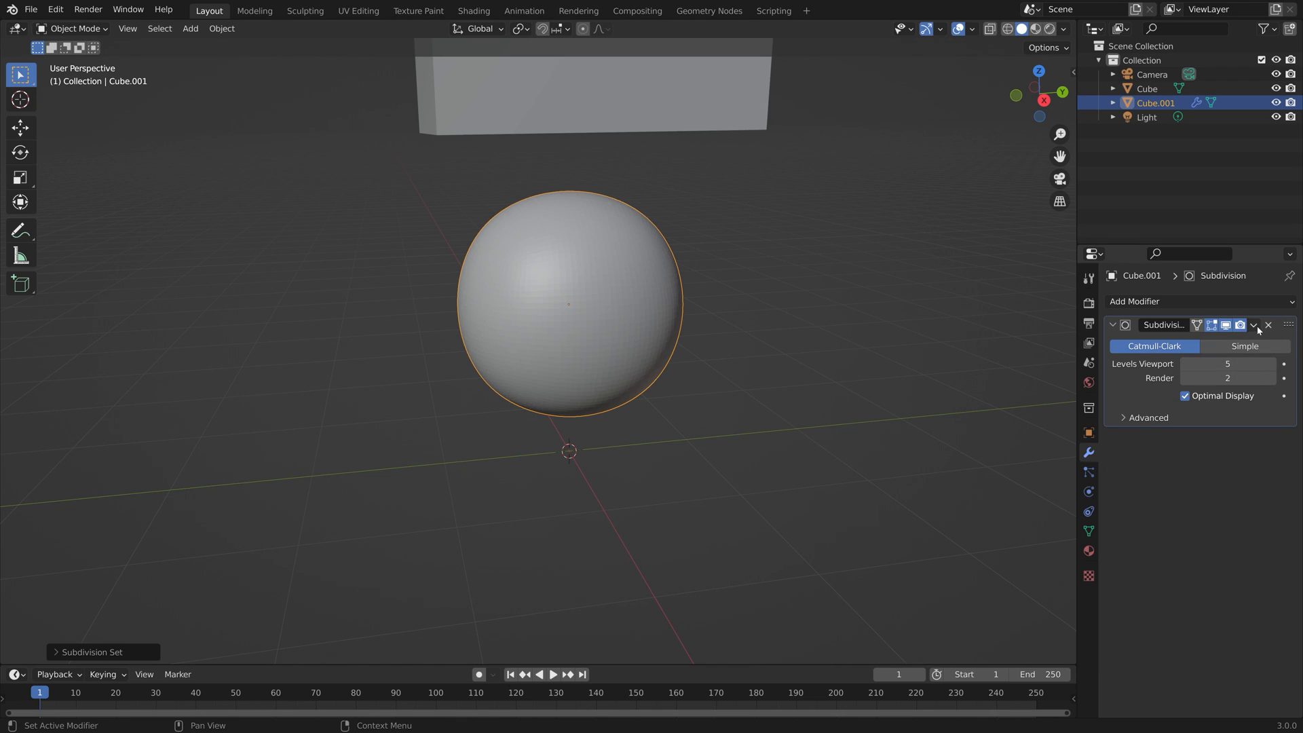
{"action": "left_click", "coordinate": [1269, 326]}
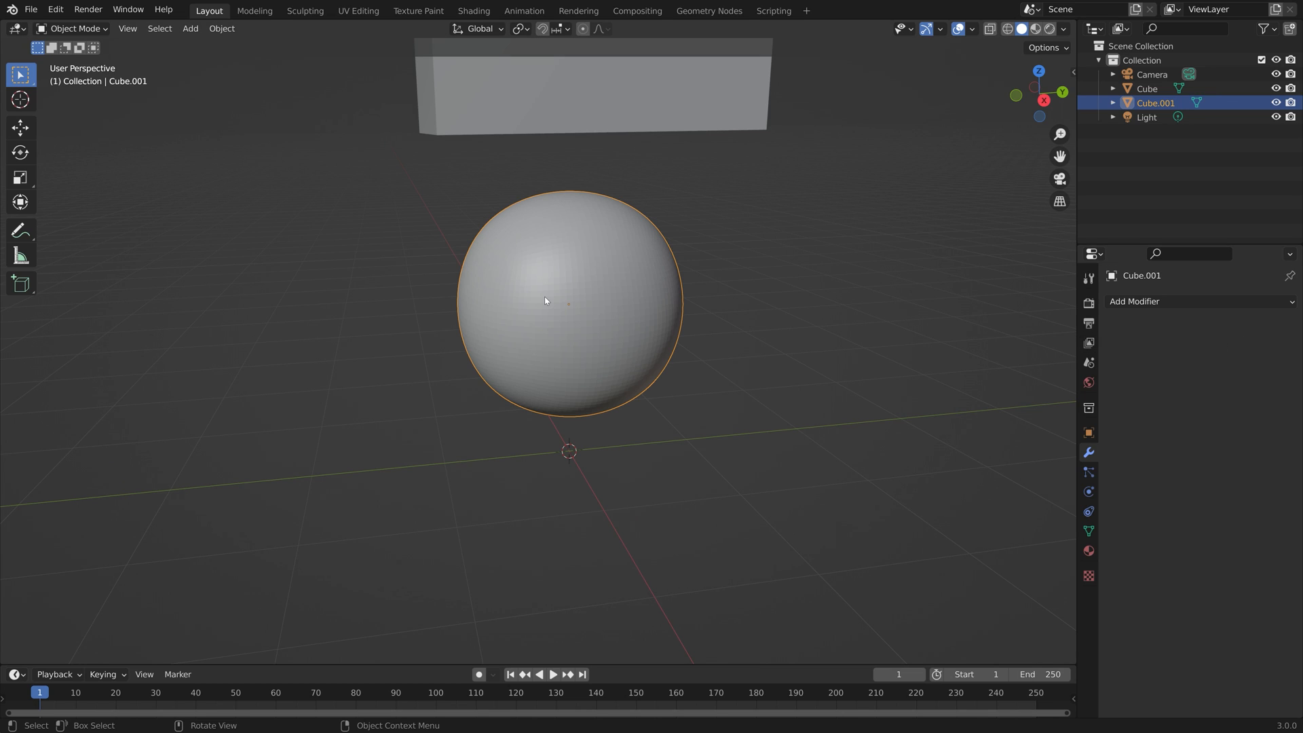
- Cast the ball's mesh To Sphere in Edit Mode, then scale it down in front view
{"action": "key", "text": "Tab"}
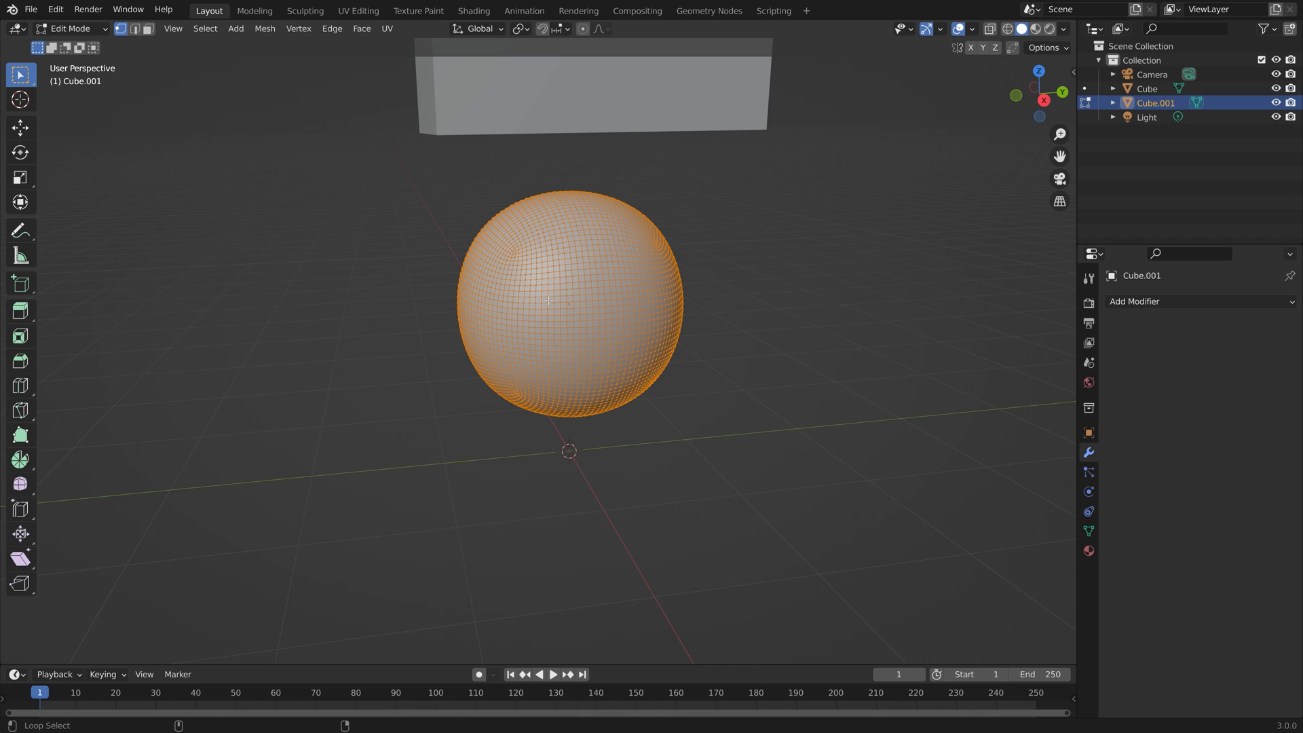
{"action": "key", "text": "shift+alt+s"}
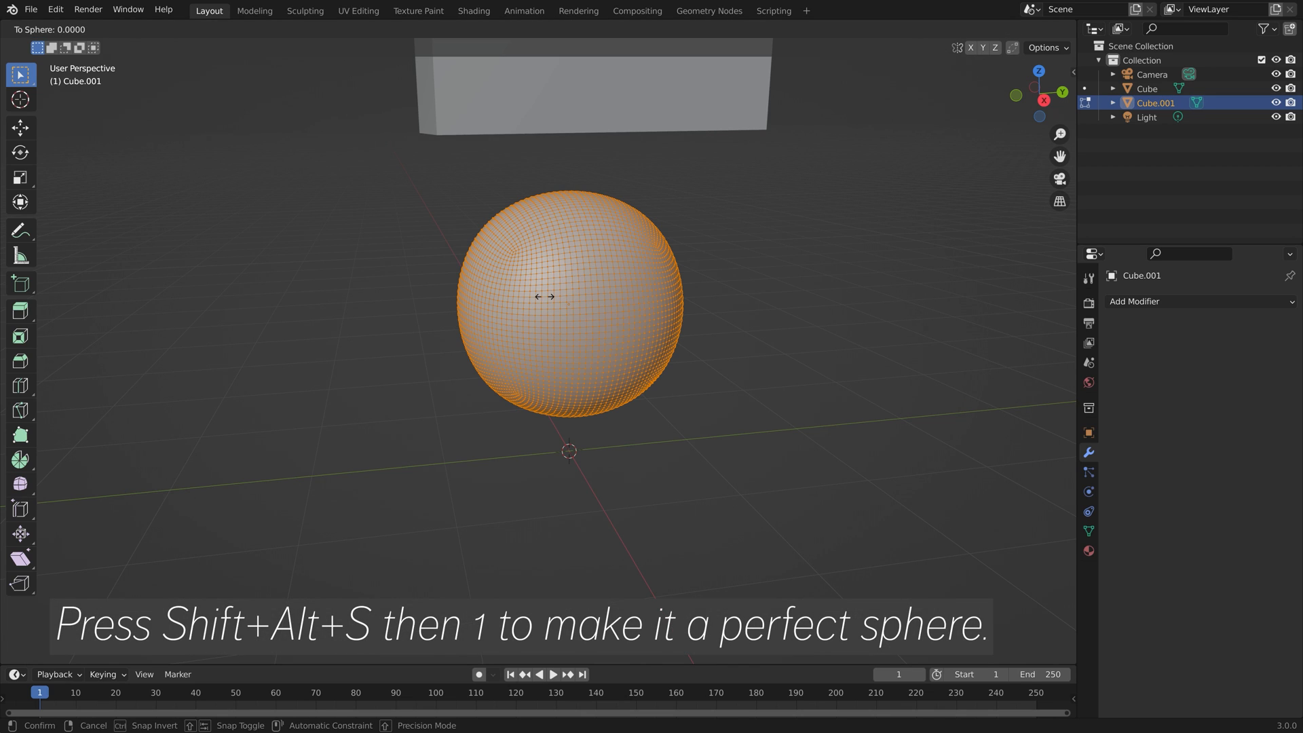
{"action": "key", "text": "Tab"}
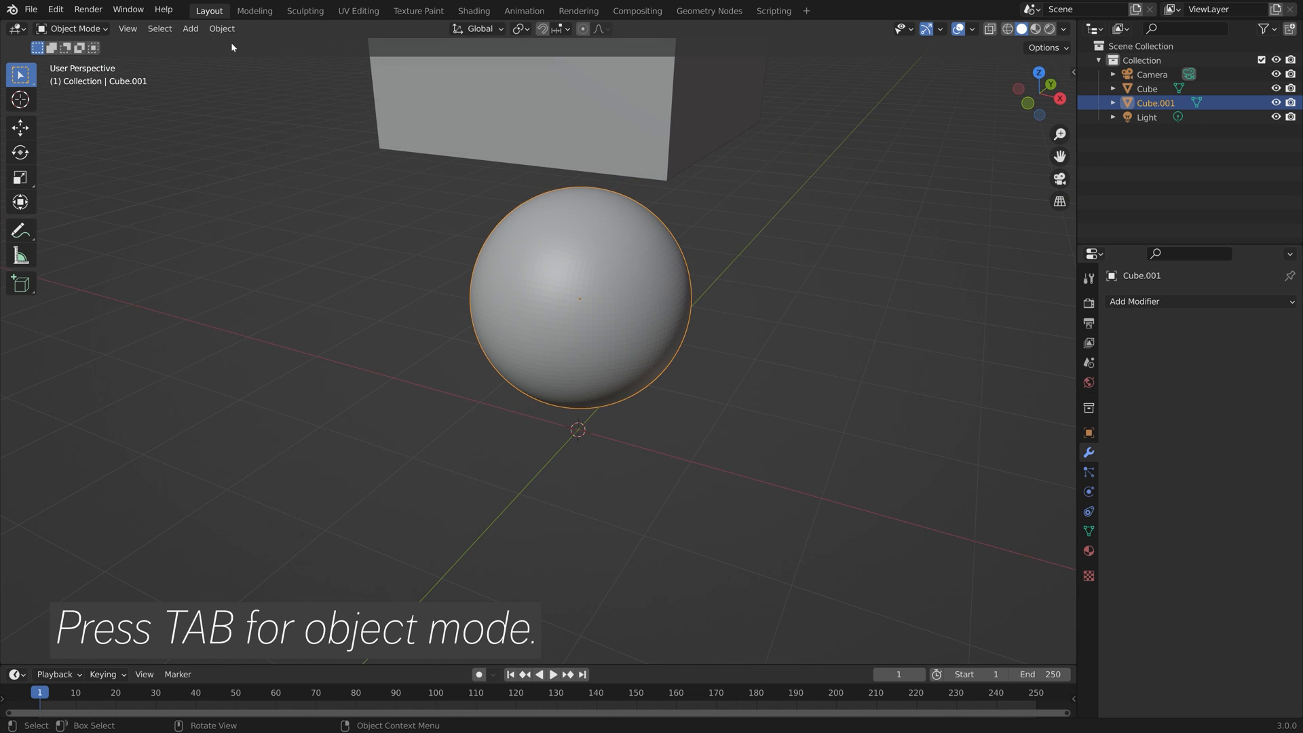
{"action": "left_click", "coordinate": [222, 29]}
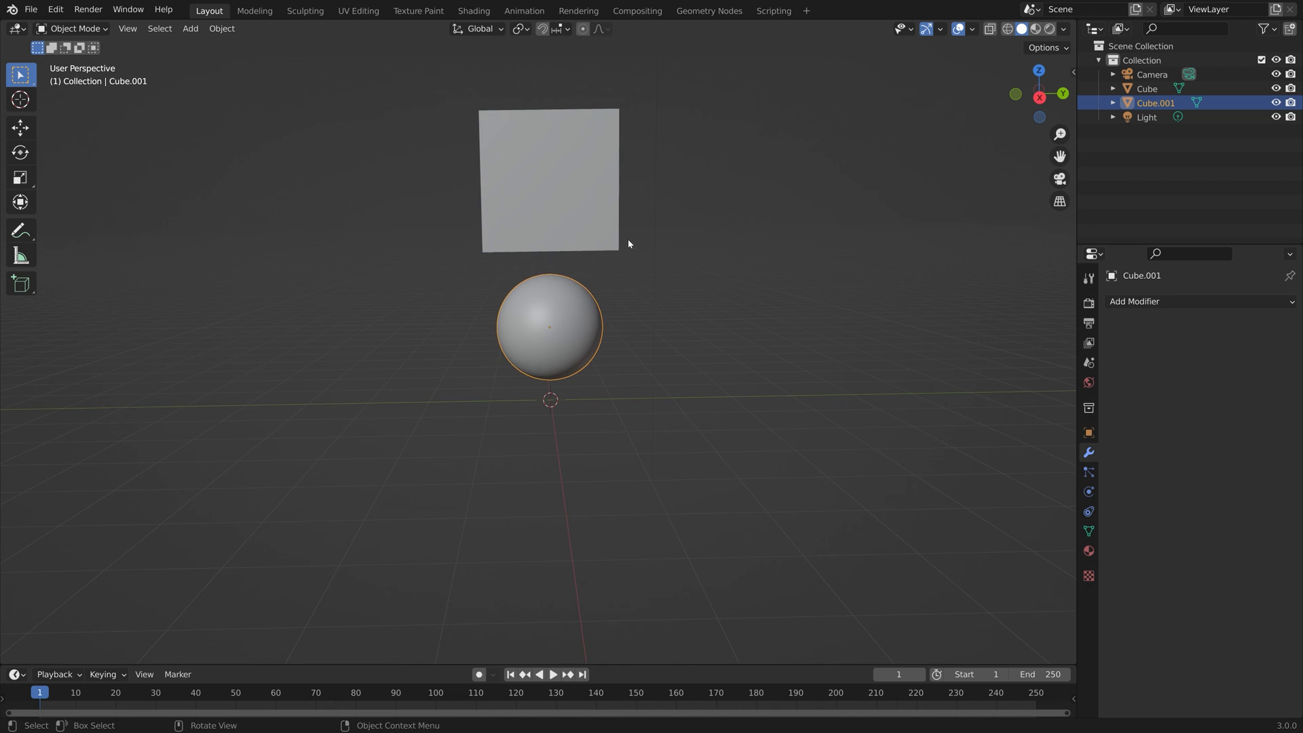
{"action": "key", "text": "s"}
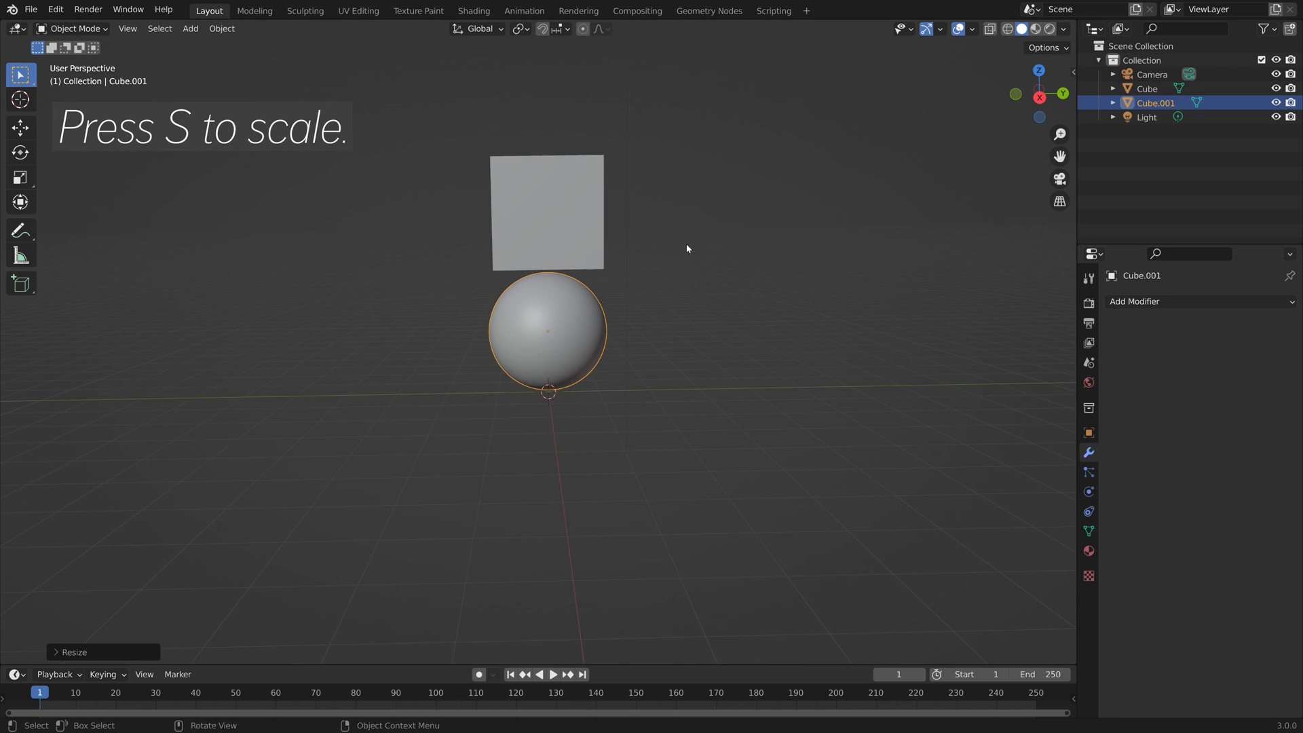
{"action": "mouse_move", "coordinate": [582, 211]}
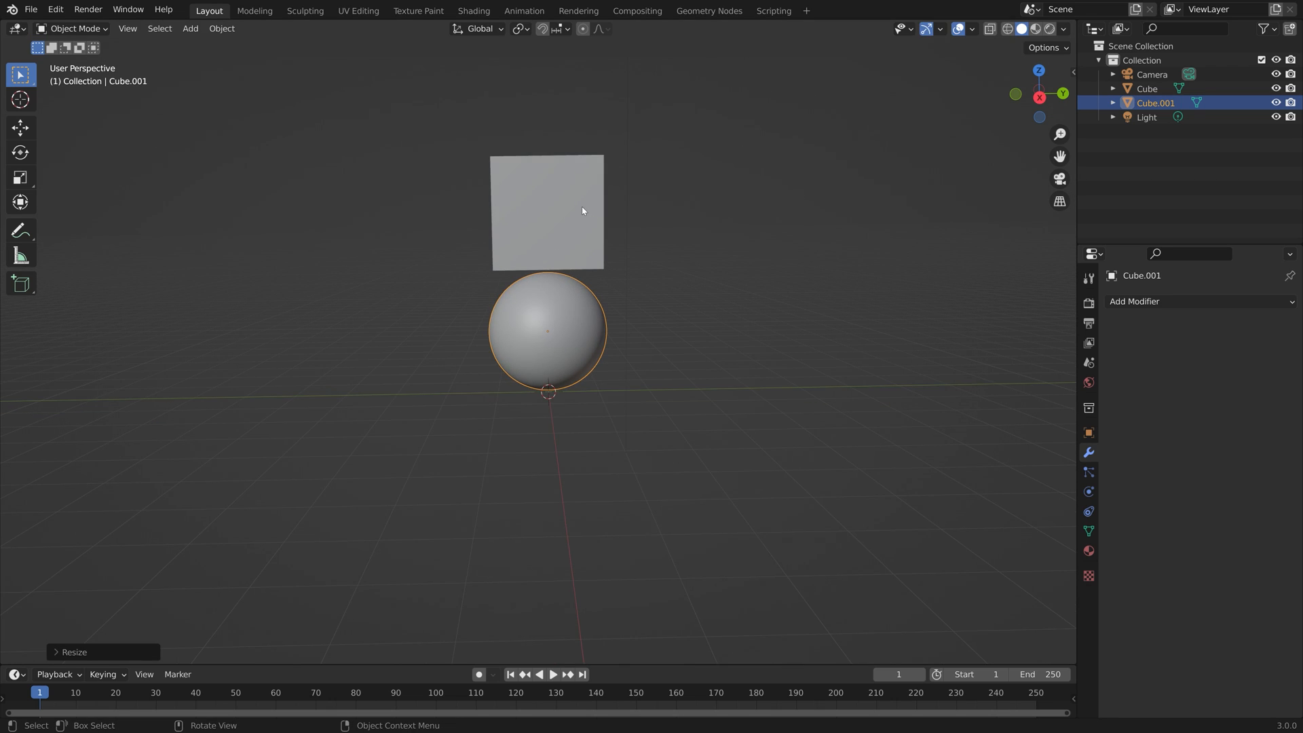
- Give the sphere a rigid body with Sphere shape, friction 1, damping 0.35 and 0.6
{"action": "left_click", "coordinate": [1088, 491]}
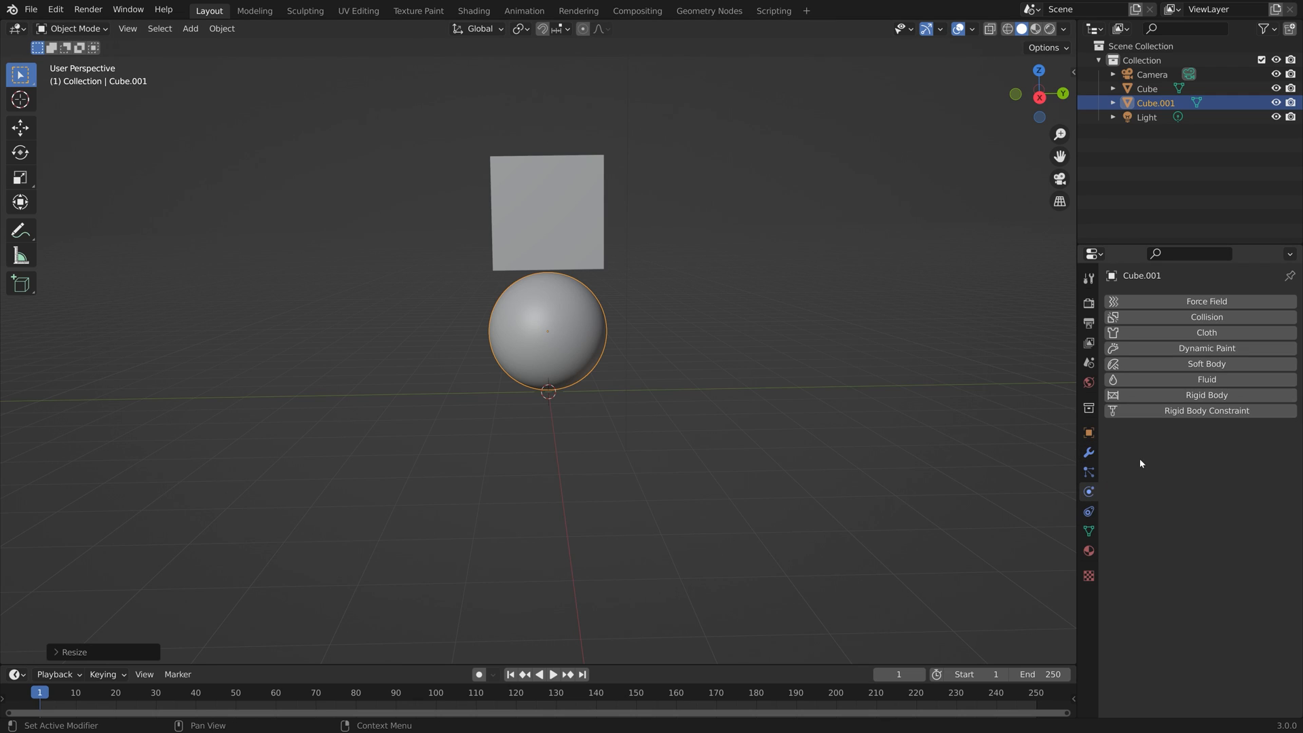
{"action": "left_click", "coordinate": [1206, 395]}
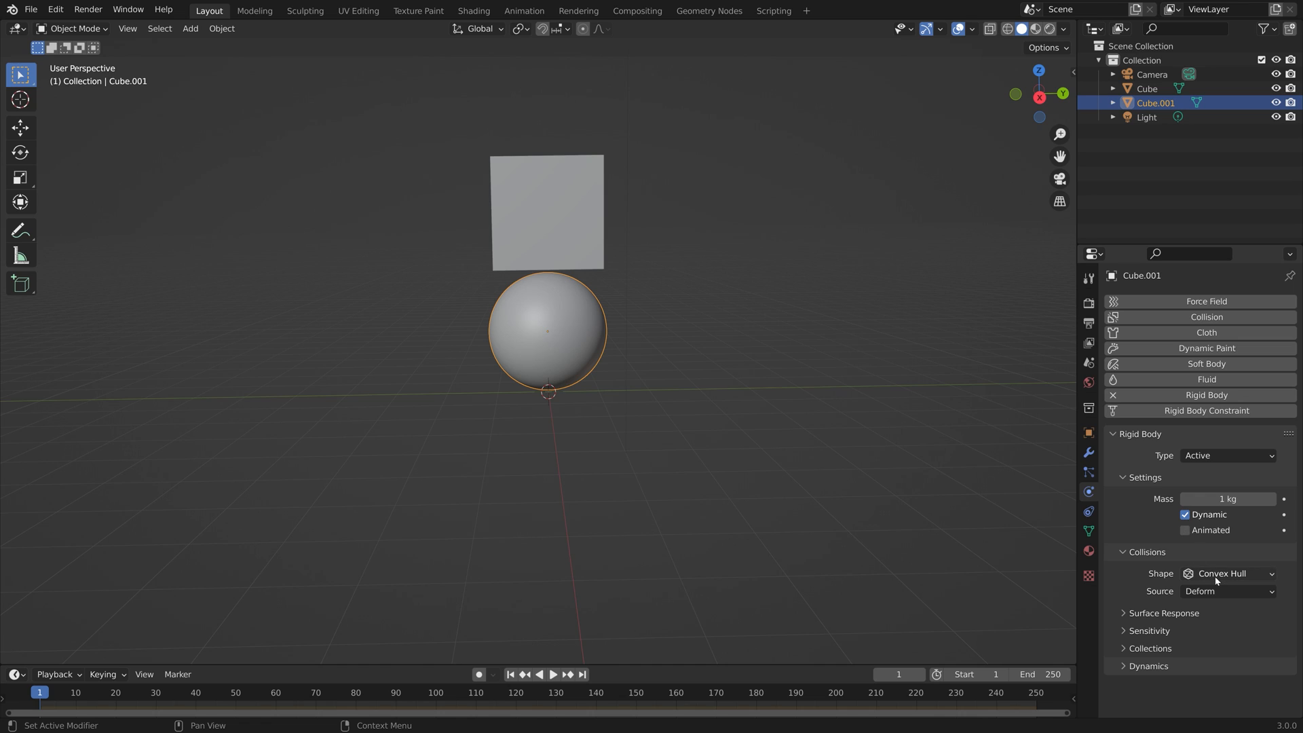
{"action": "left_click", "coordinate": [1228, 573]}
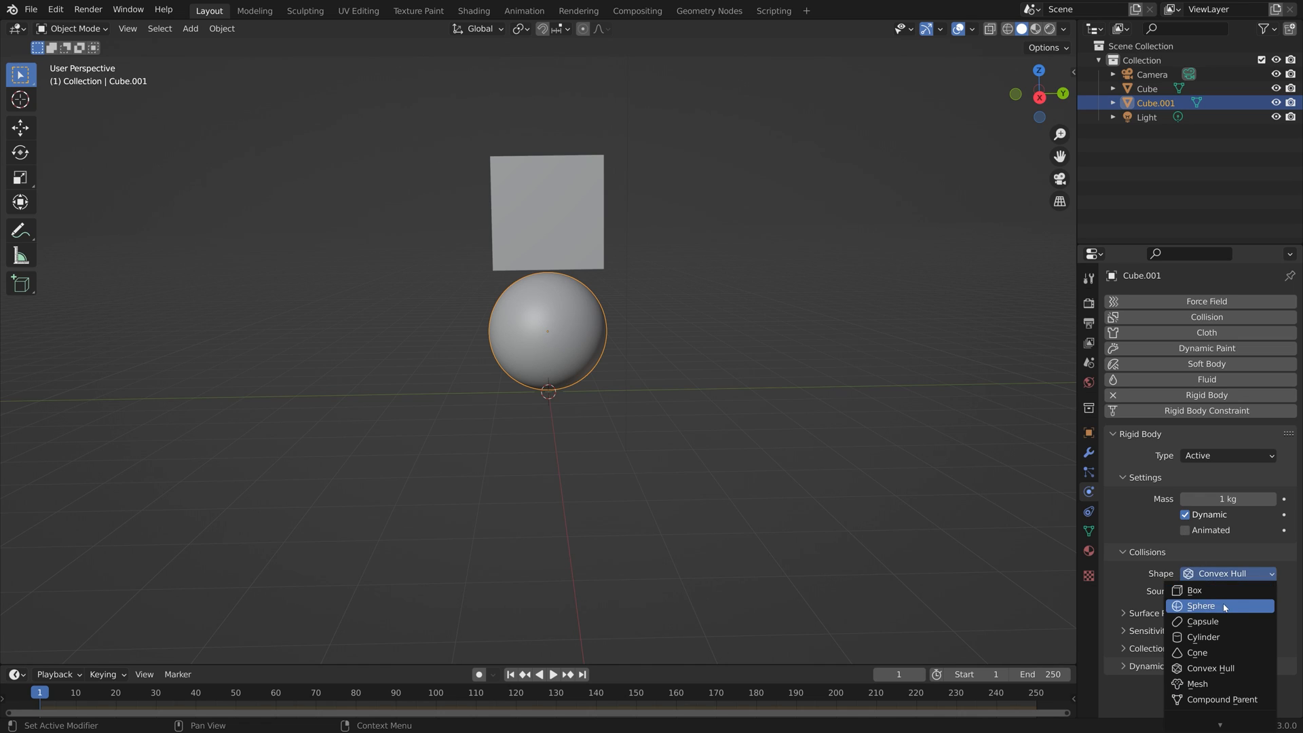
{"action": "left_click", "coordinate": [1200, 605]}
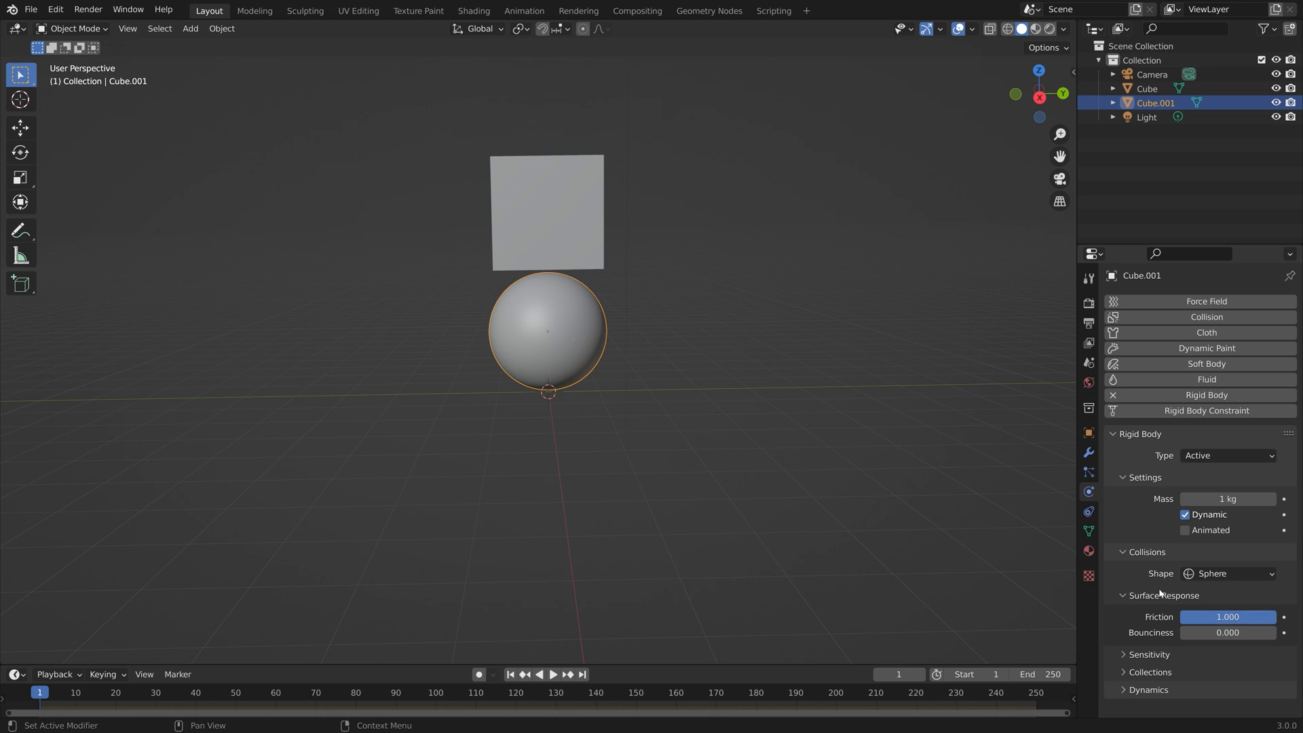
{"action": "left_click", "coordinate": [1149, 654]}
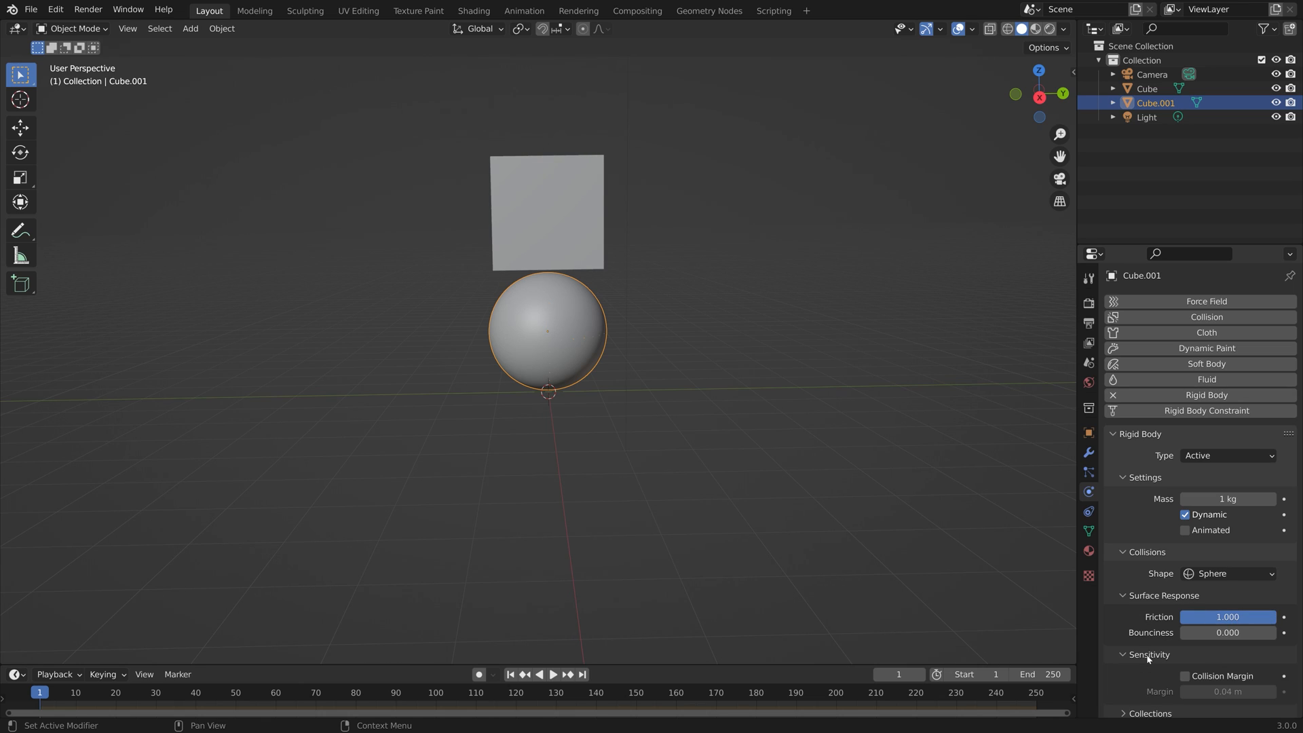
{"action": "left_click", "coordinate": [1149, 654]}
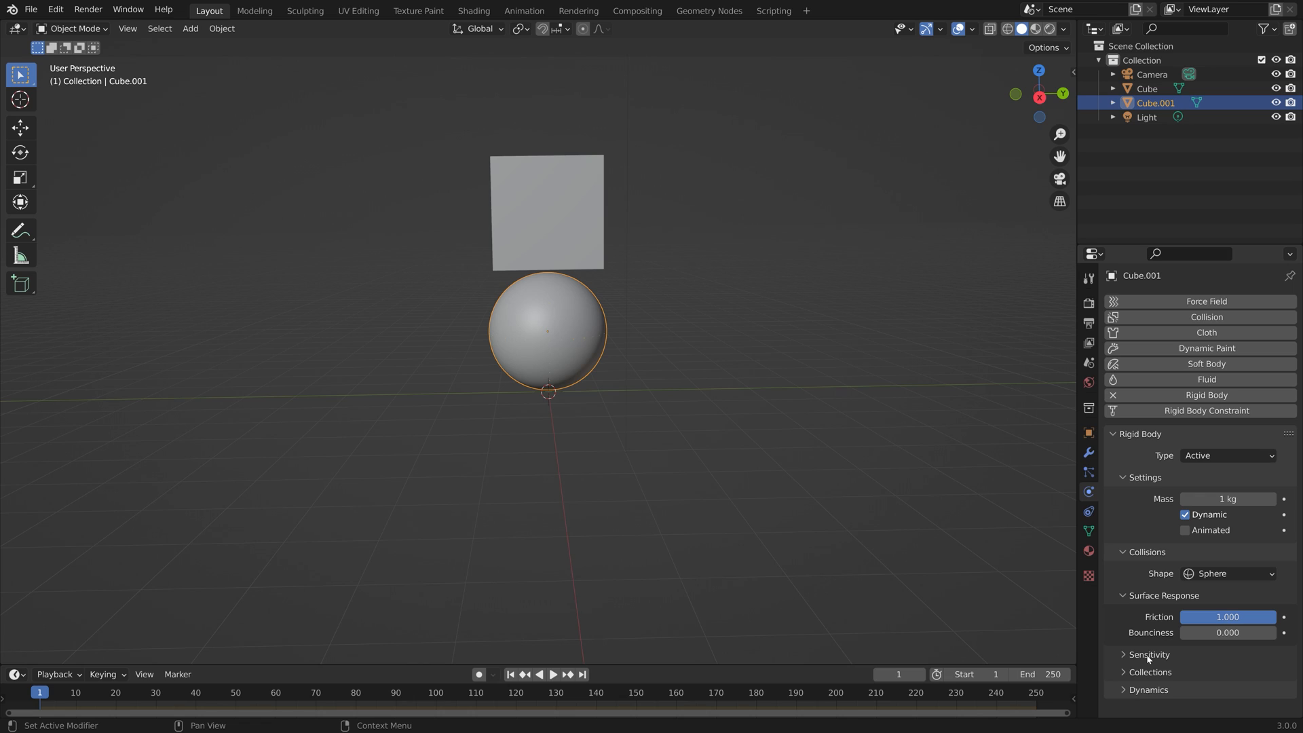
{"action": "left_click", "coordinate": [1147, 689]}
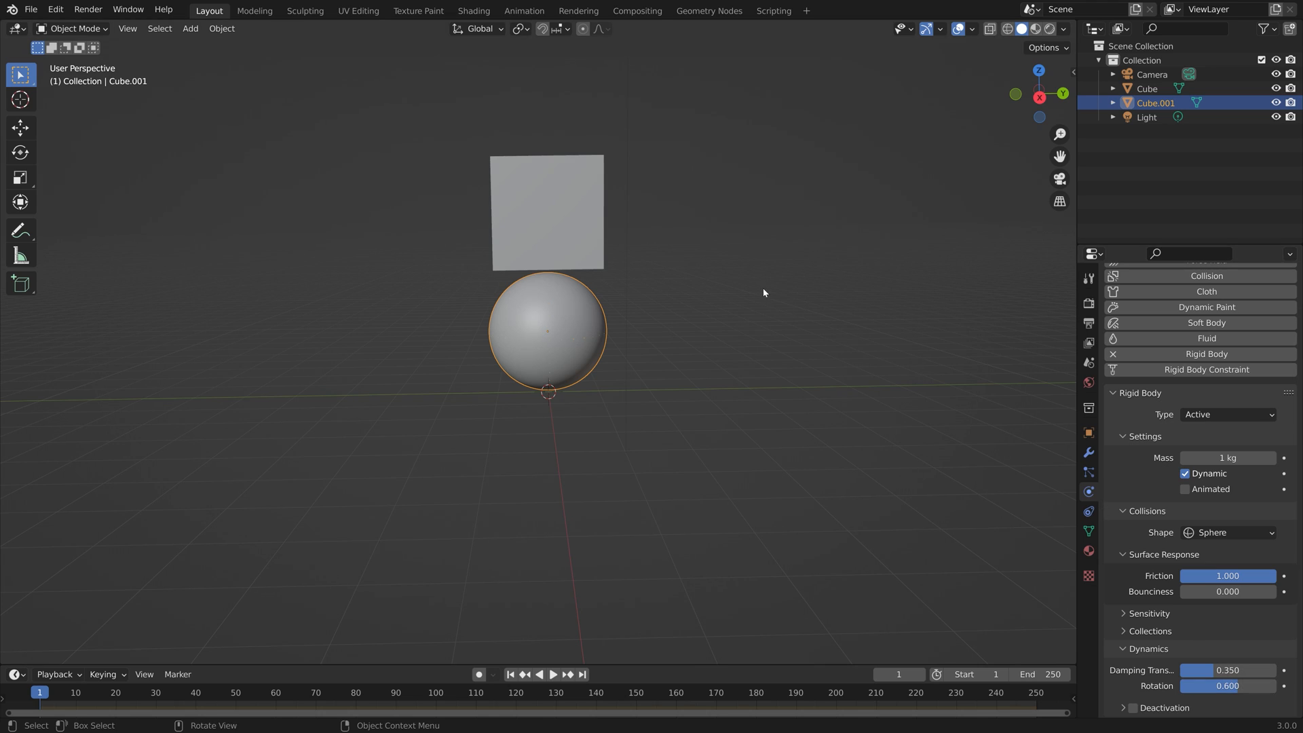
{"action": "mouse_move", "coordinate": [693, 304]}
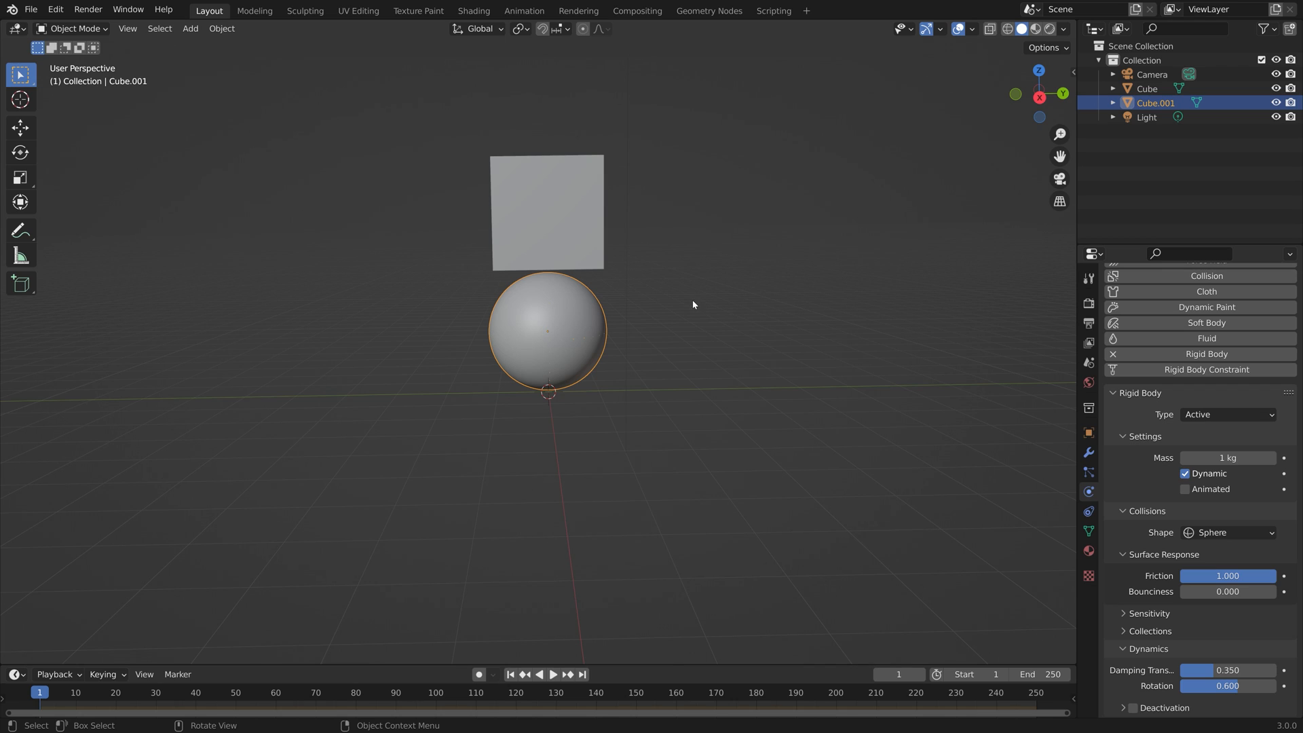
{"action": "mouse_move", "coordinate": [594, 240]}
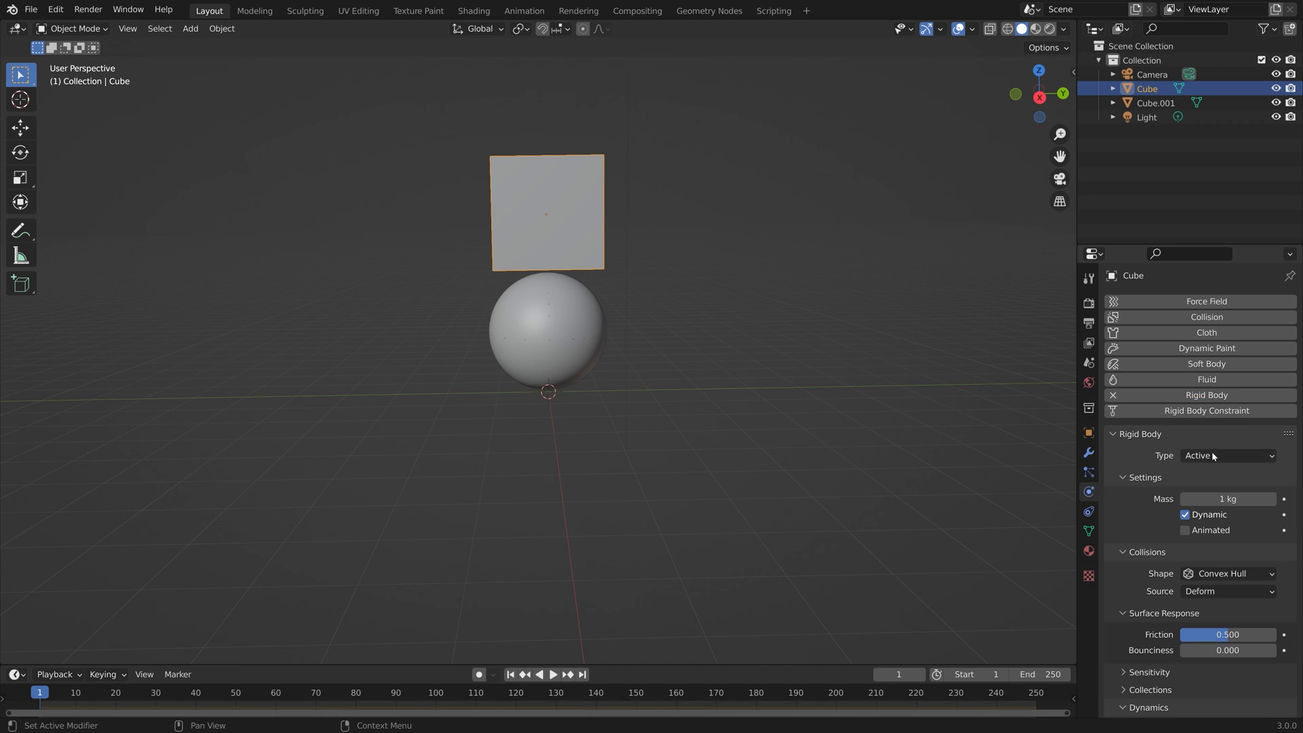
- Set the cube to a Passive rigid body, add the sphere to the selection, and Connect them
{"action": "left_click", "coordinate": [1226, 455]}
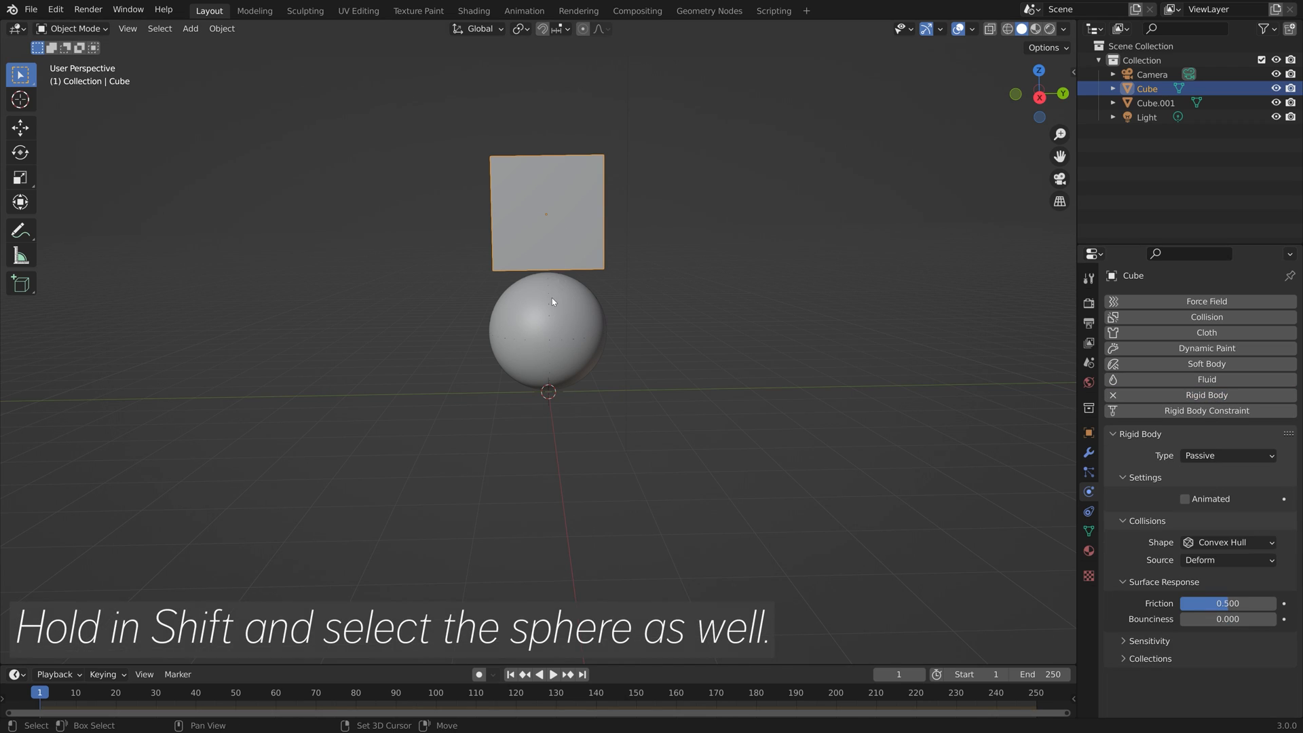
{"action": "left_click", "coordinate": [547, 331]}
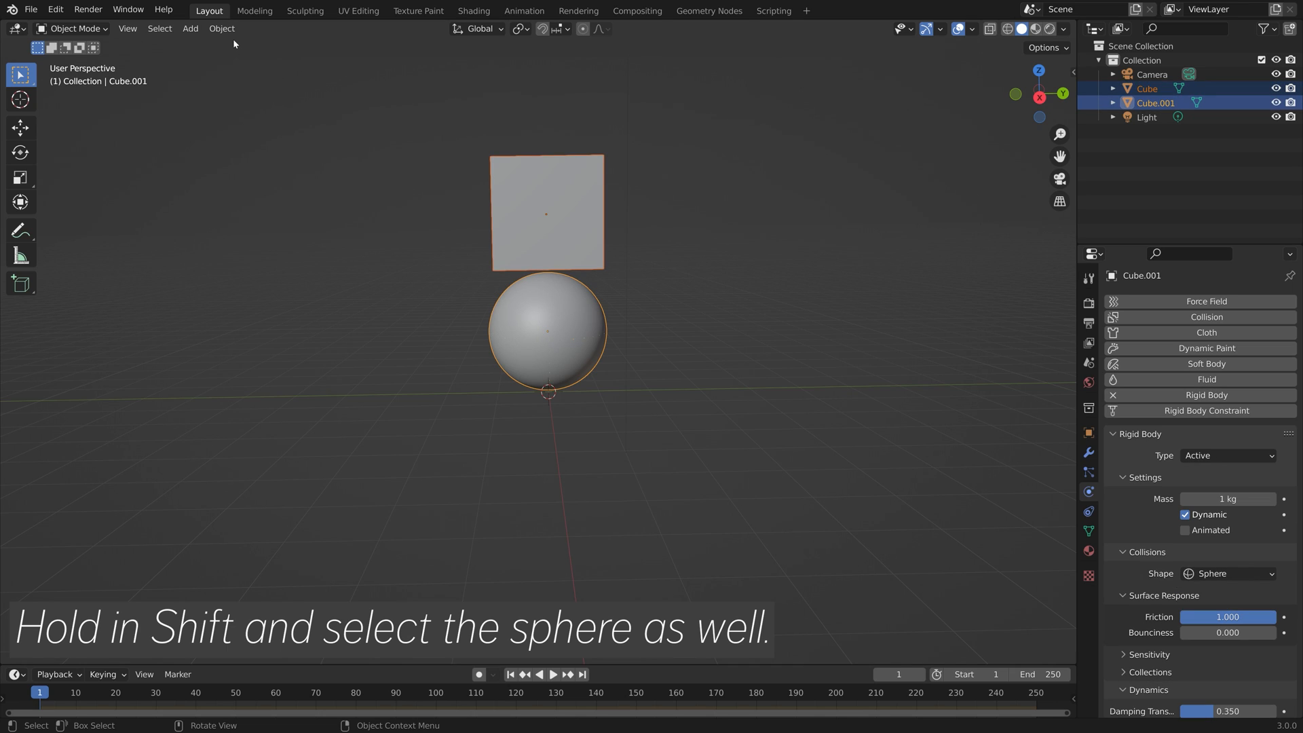
{"action": "left_click", "coordinate": [222, 28]}
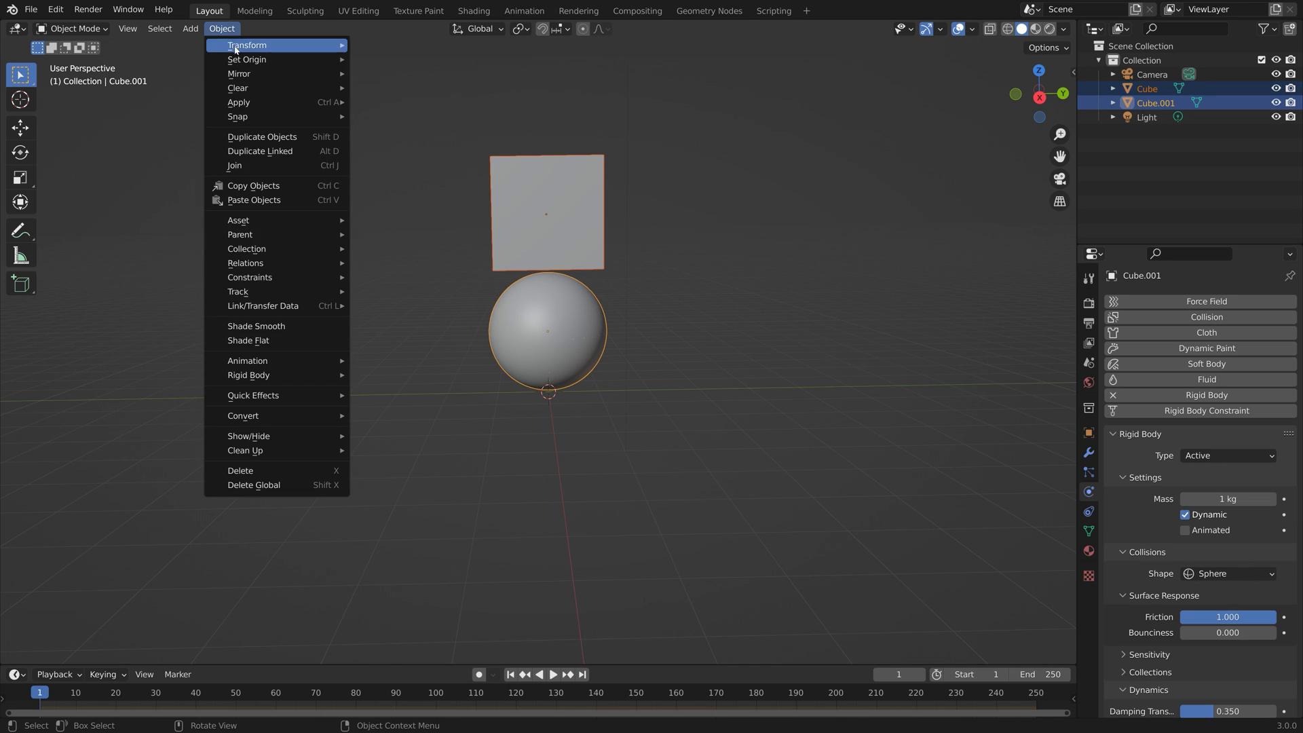
{"action": "mouse_move", "coordinate": [247, 359]}
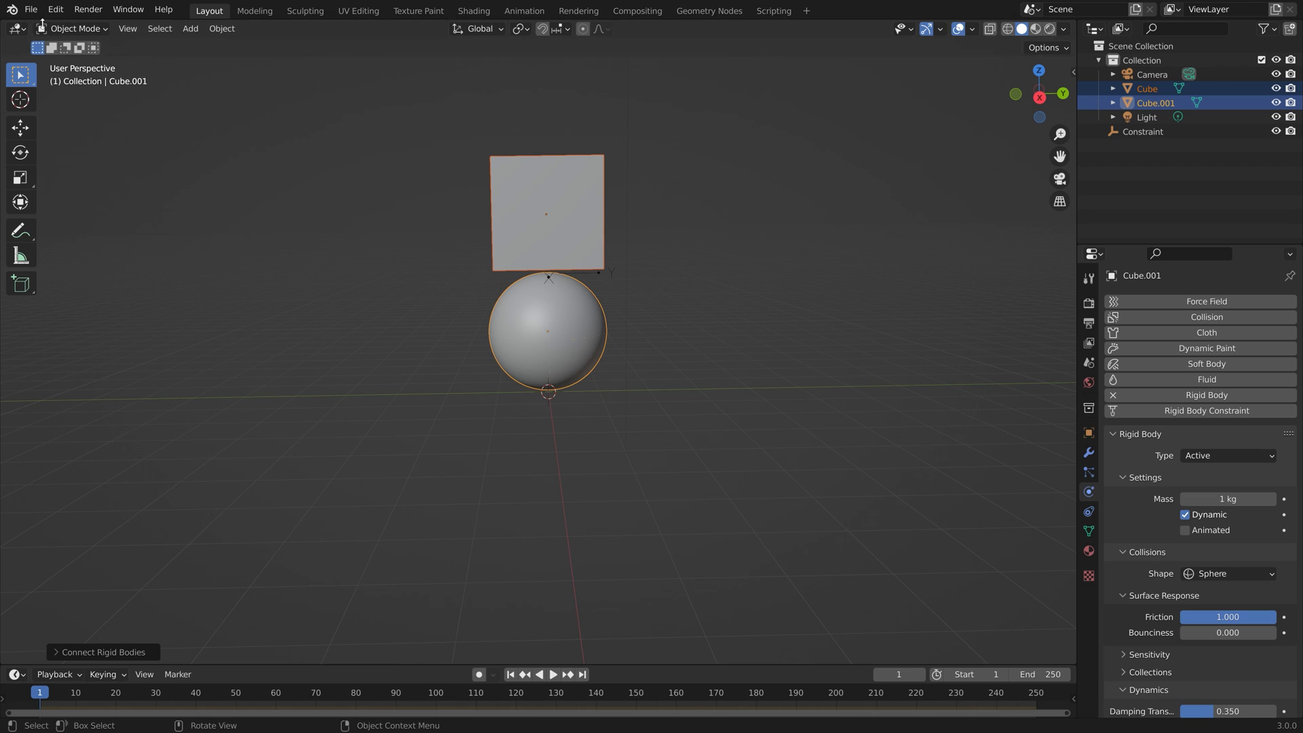
- Save the scene as tut.blend and select the Constraint object in the Outliner
{"action": "left_click", "coordinate": [30, 8]}
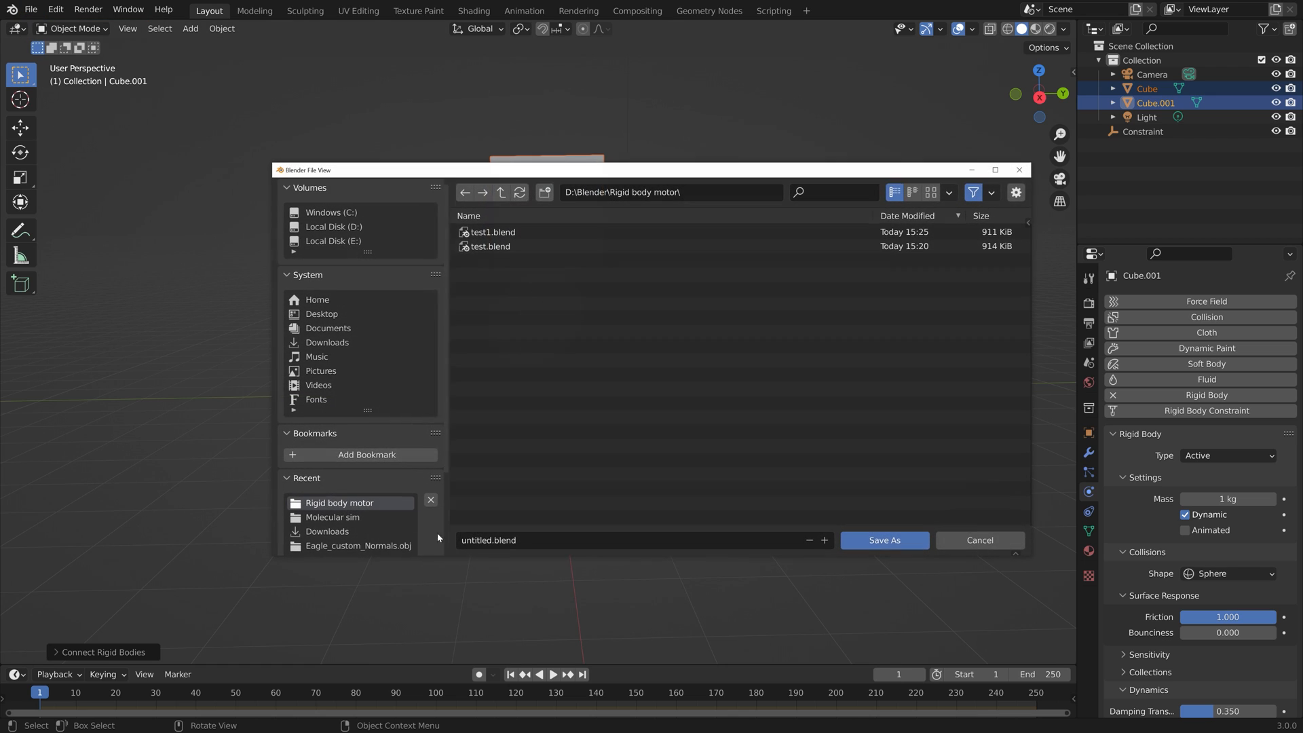
{"action": "type", "text": "tut"}
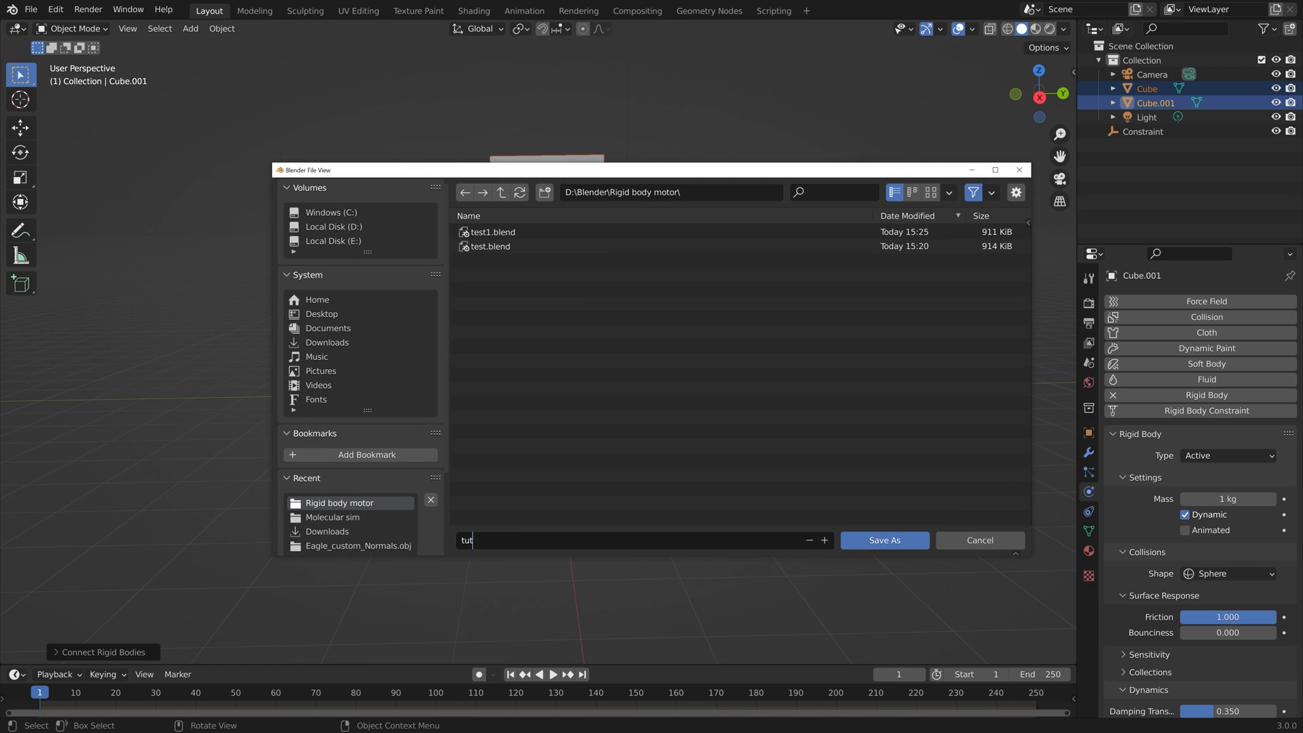
{"action": "left_click", "coordinate": [884, 539]}
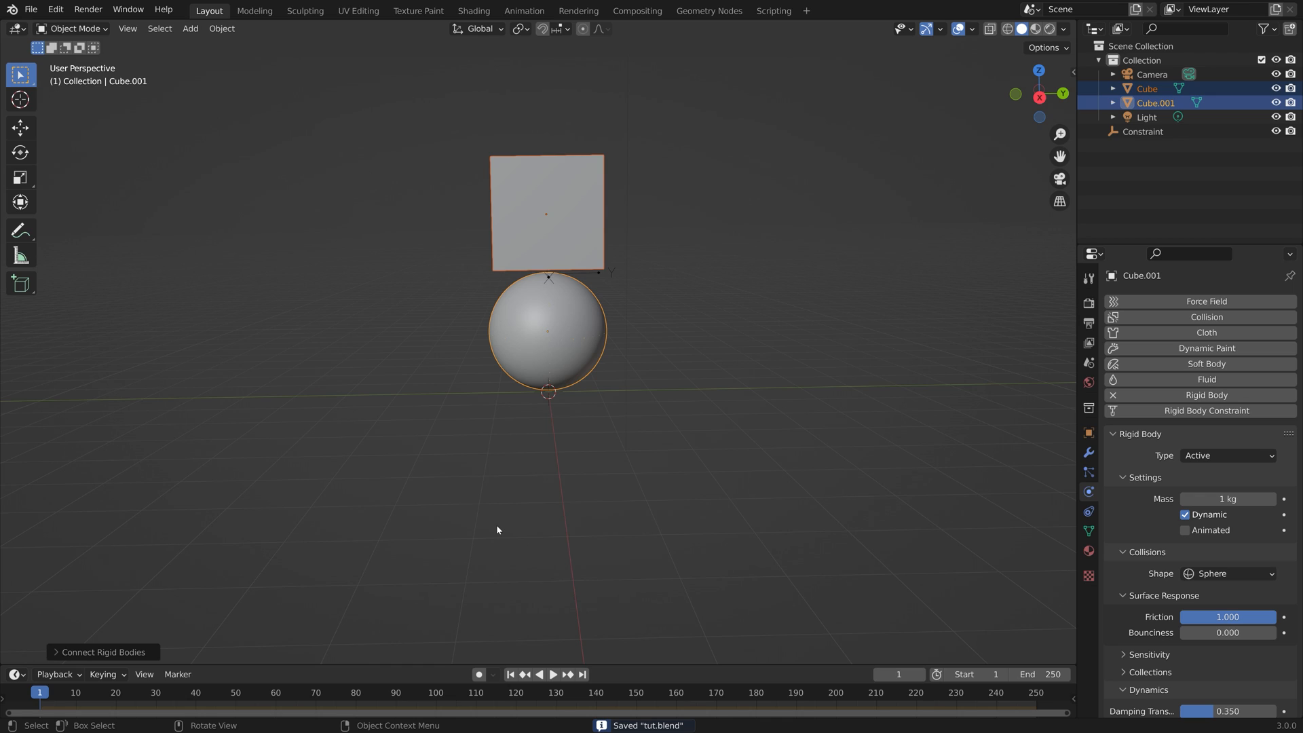
{"action": "left_click", "coordinate": [1142, 131]}
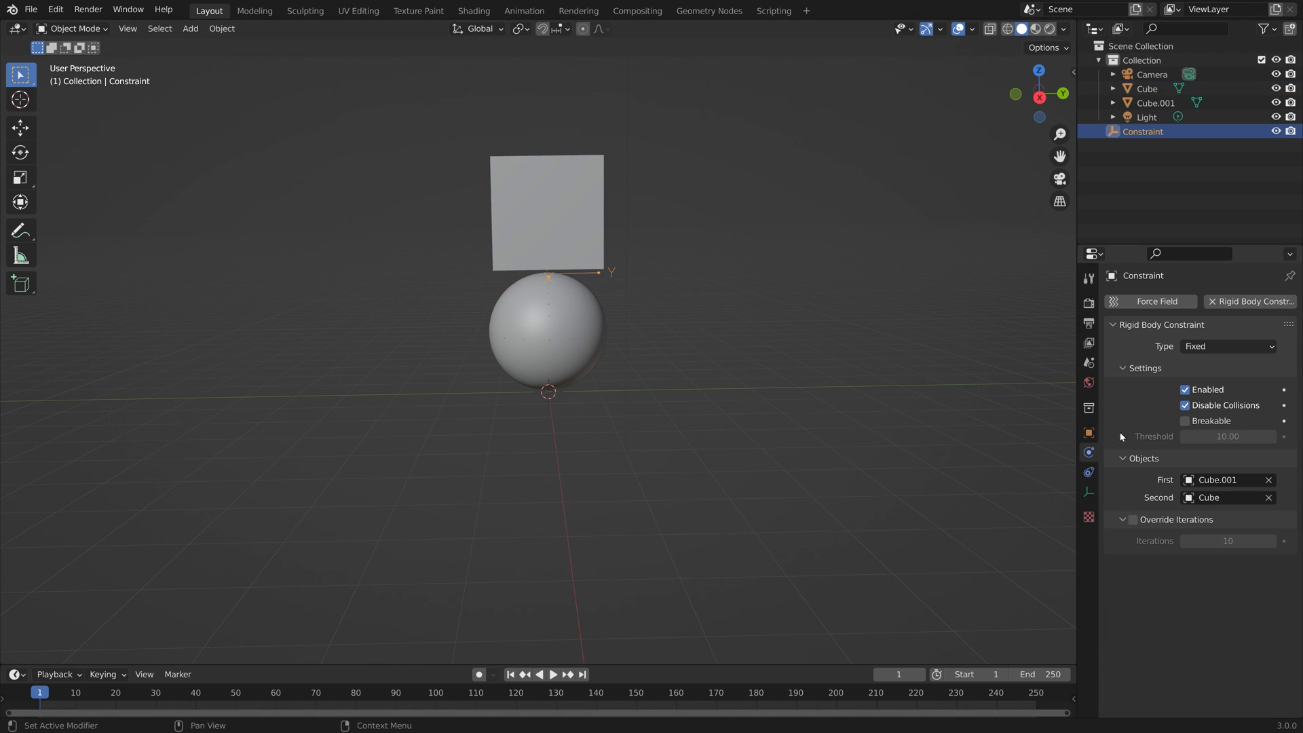
- Set the constraint to Motor type with Angular on, target velocity 6 and max impulse 18
{"action": "left_click", "coordinate": [1227, 346]}
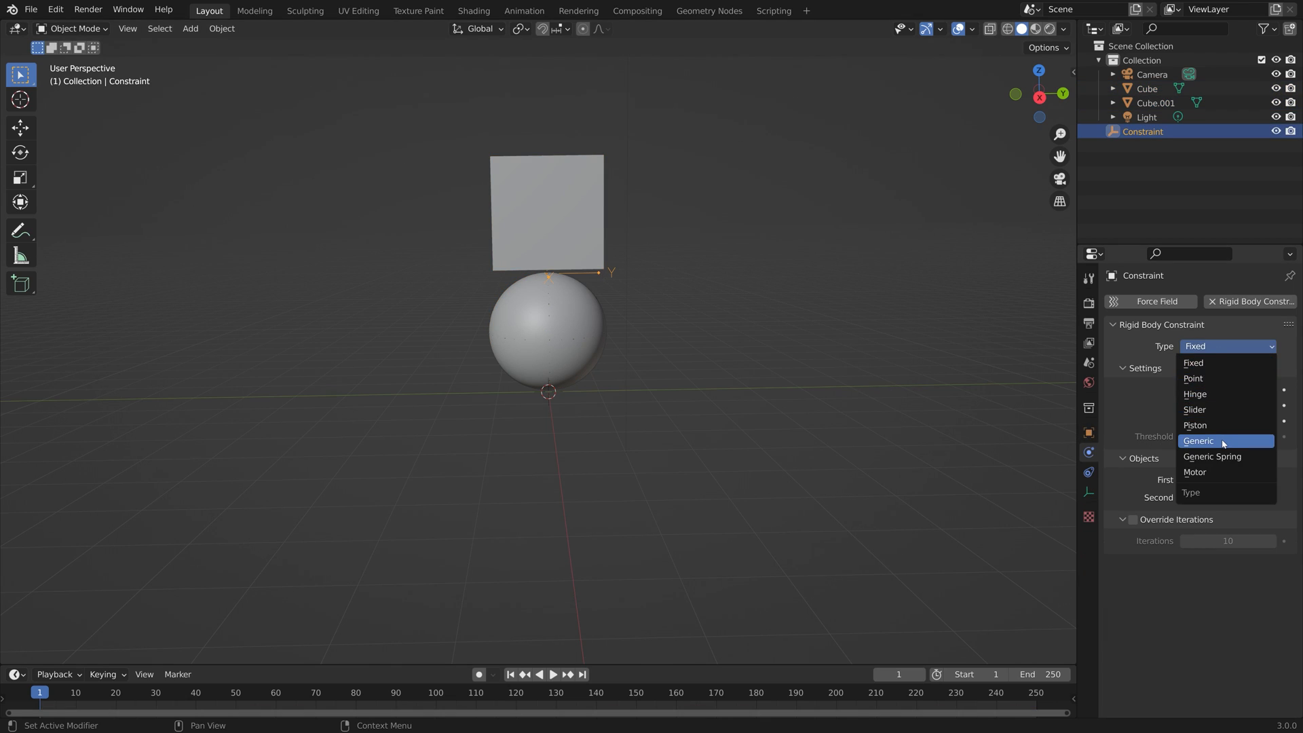
{"action": "left_click", "coordinate": [1195, 472]}
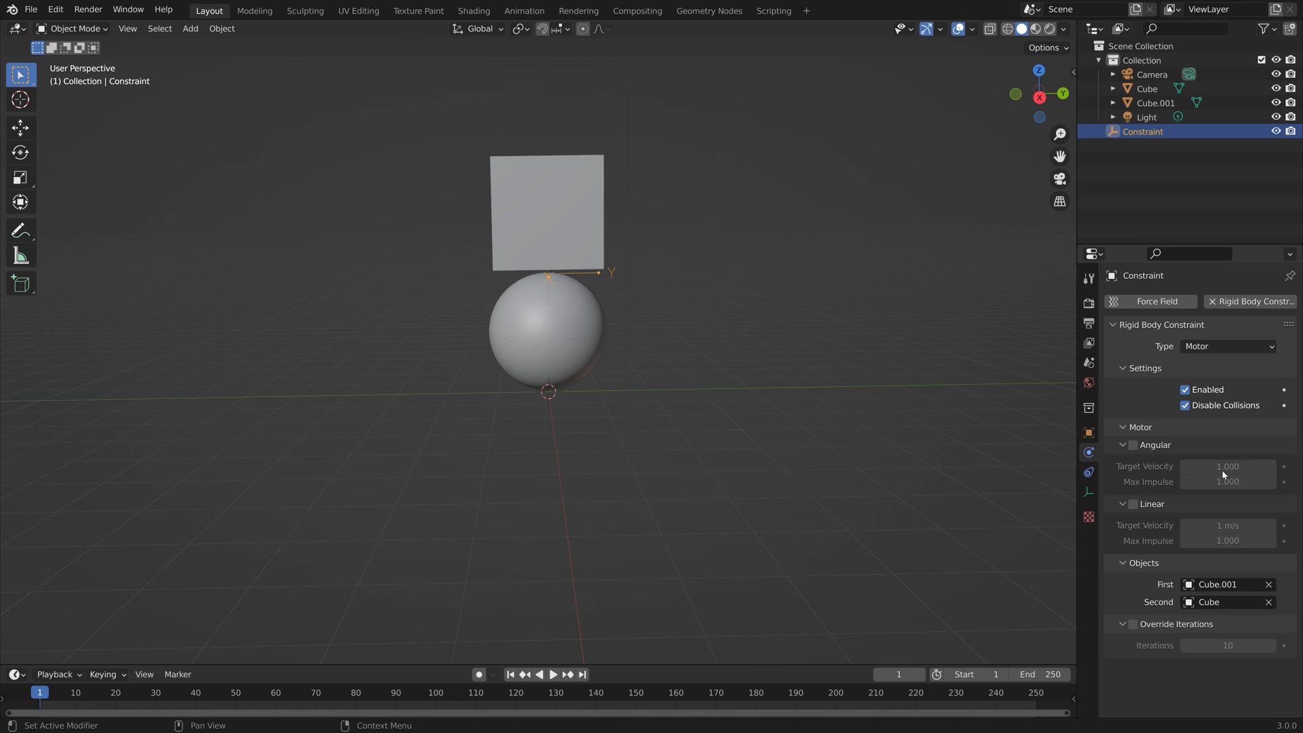
{"action": "left_click", "coordinate": [1132, 445]}
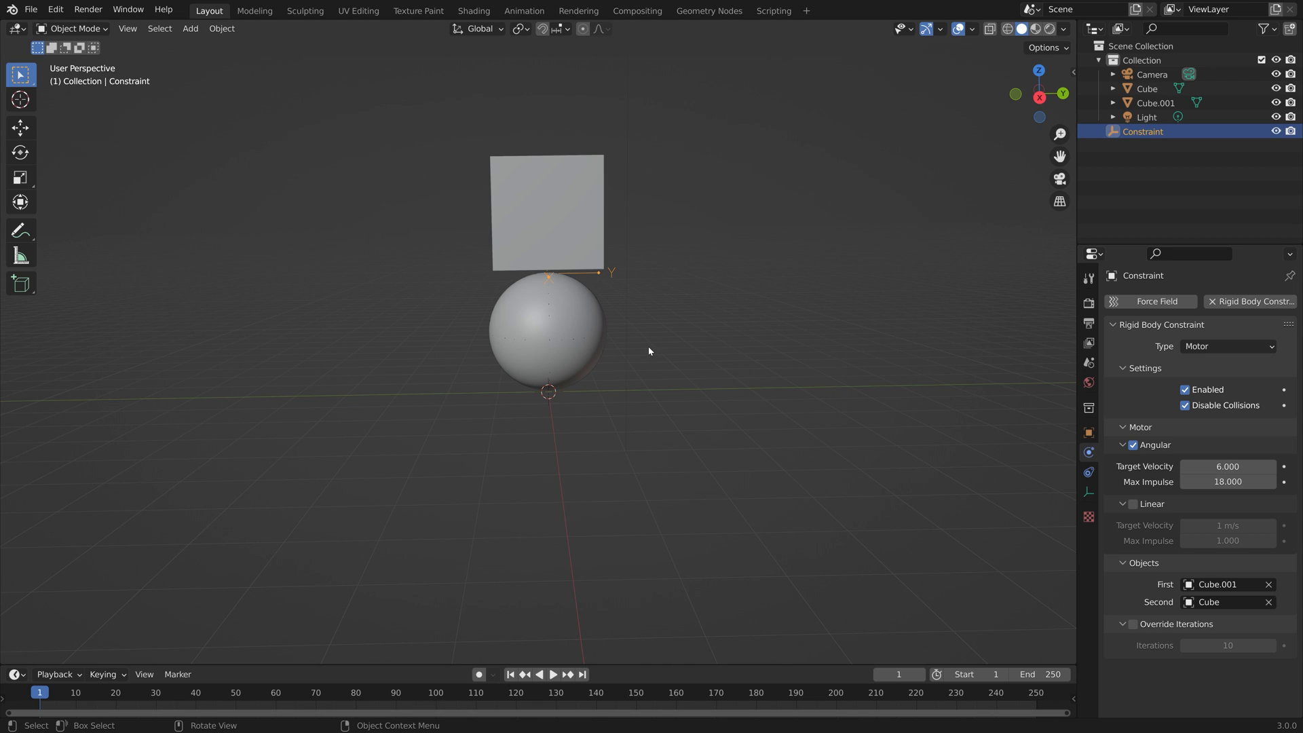
{"action": "mouse_move", "coordinate": [636, 348]}
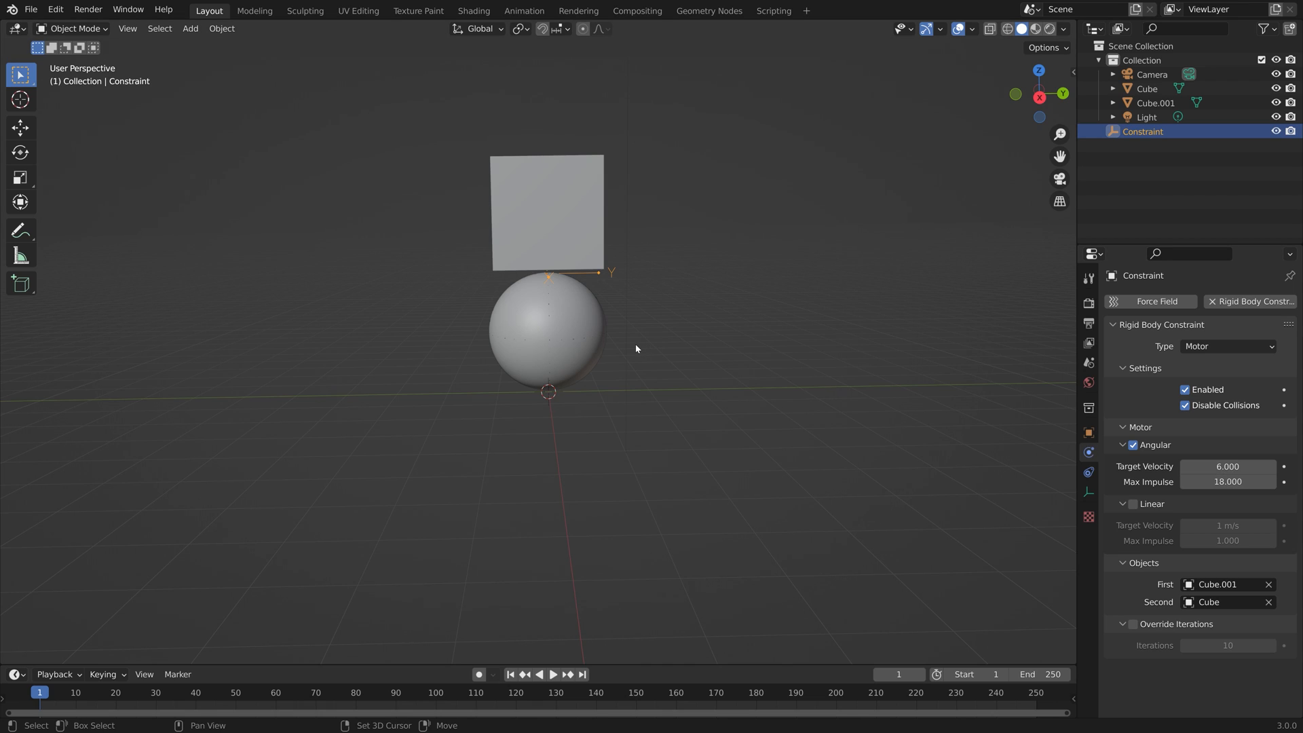
- Add a mesh plane and scale it up about ten times
{"action": "key", "text": "shift+a"}
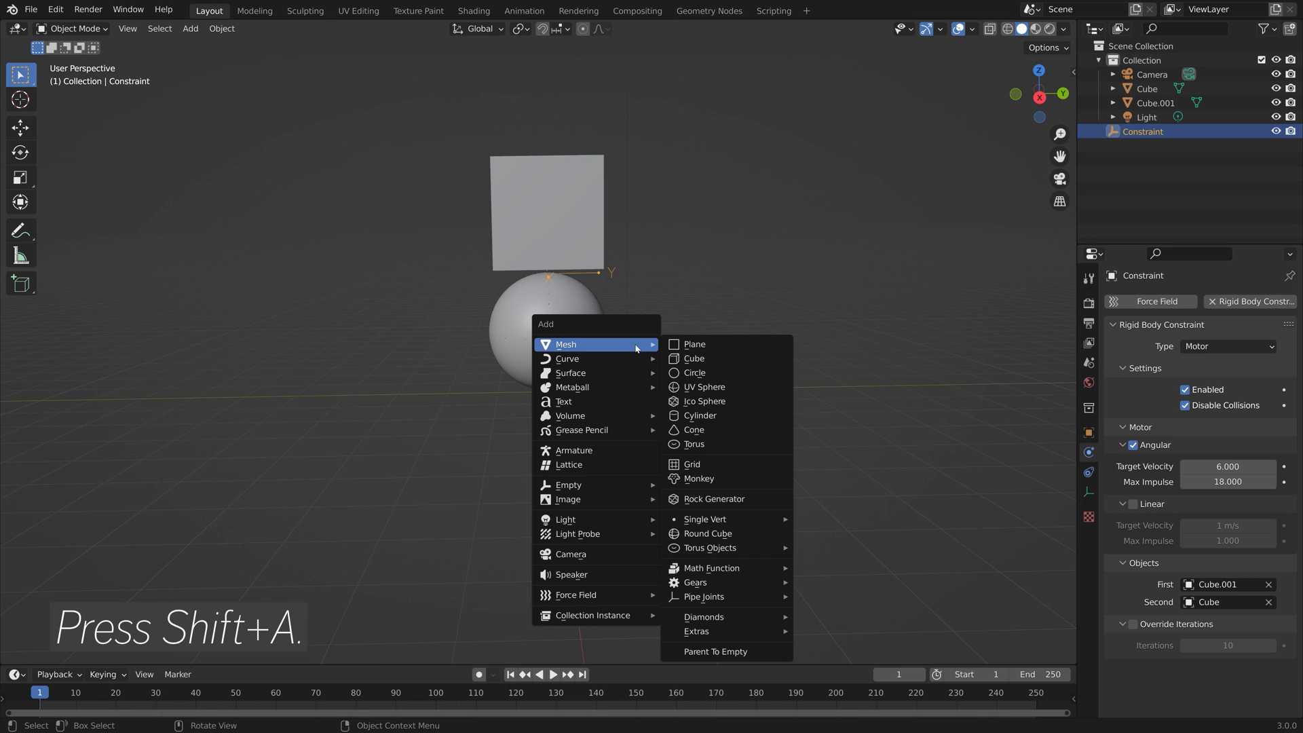
{"action": "mouse_move", "coordinate": [693, 344]}
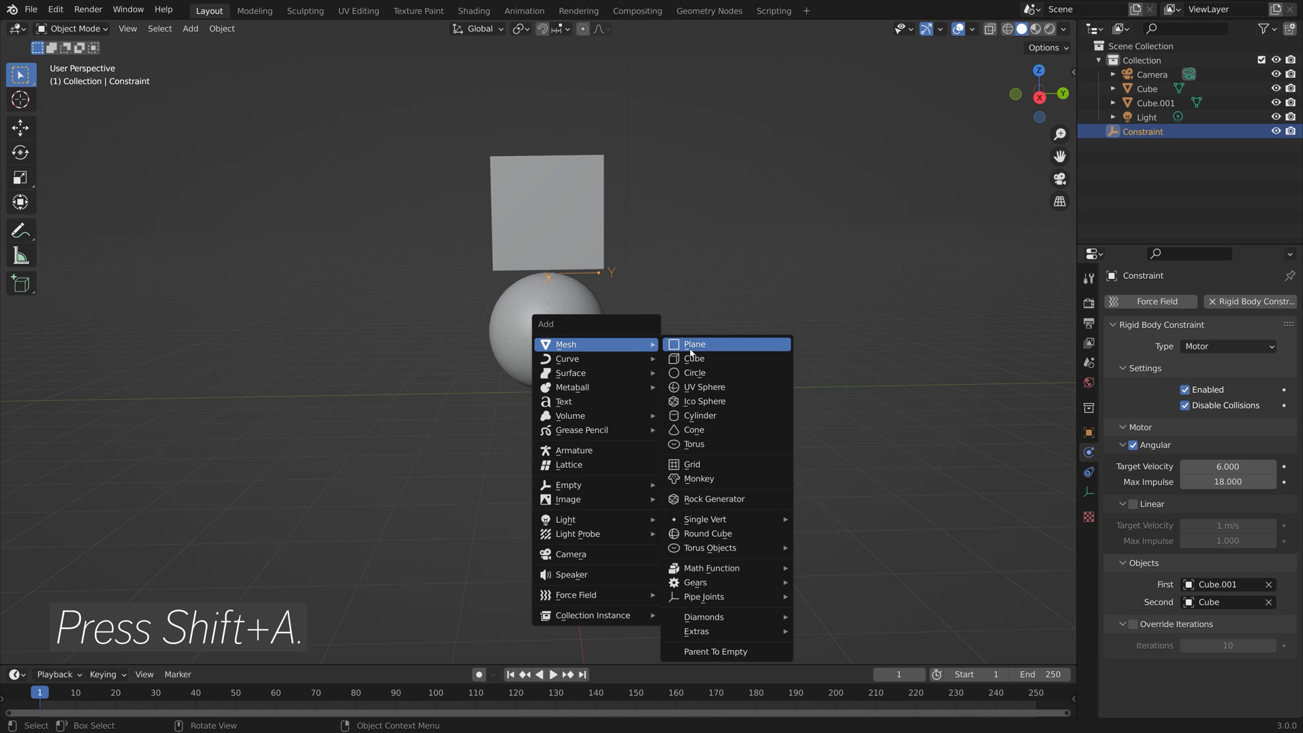
{"action": "left_click", "coordinate": [693, 344]}
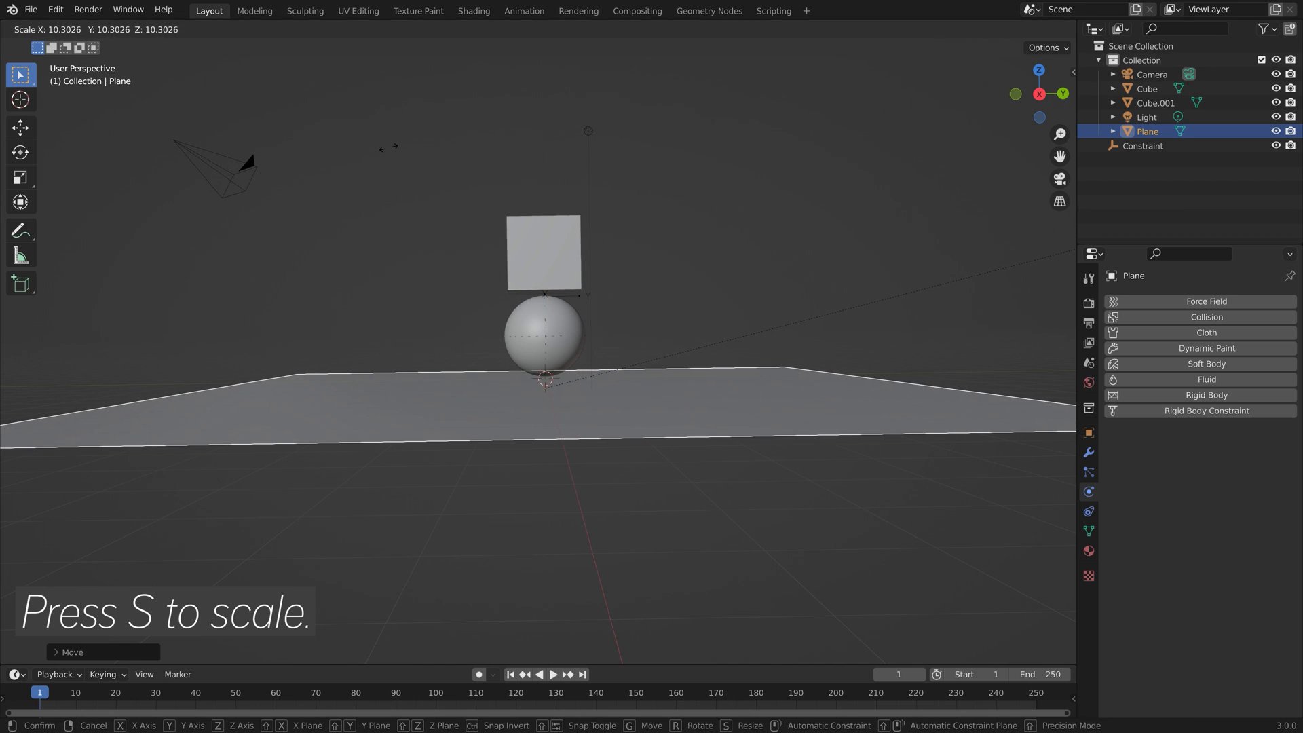
{"action": "left_click", "coordinate": [510, 373]}
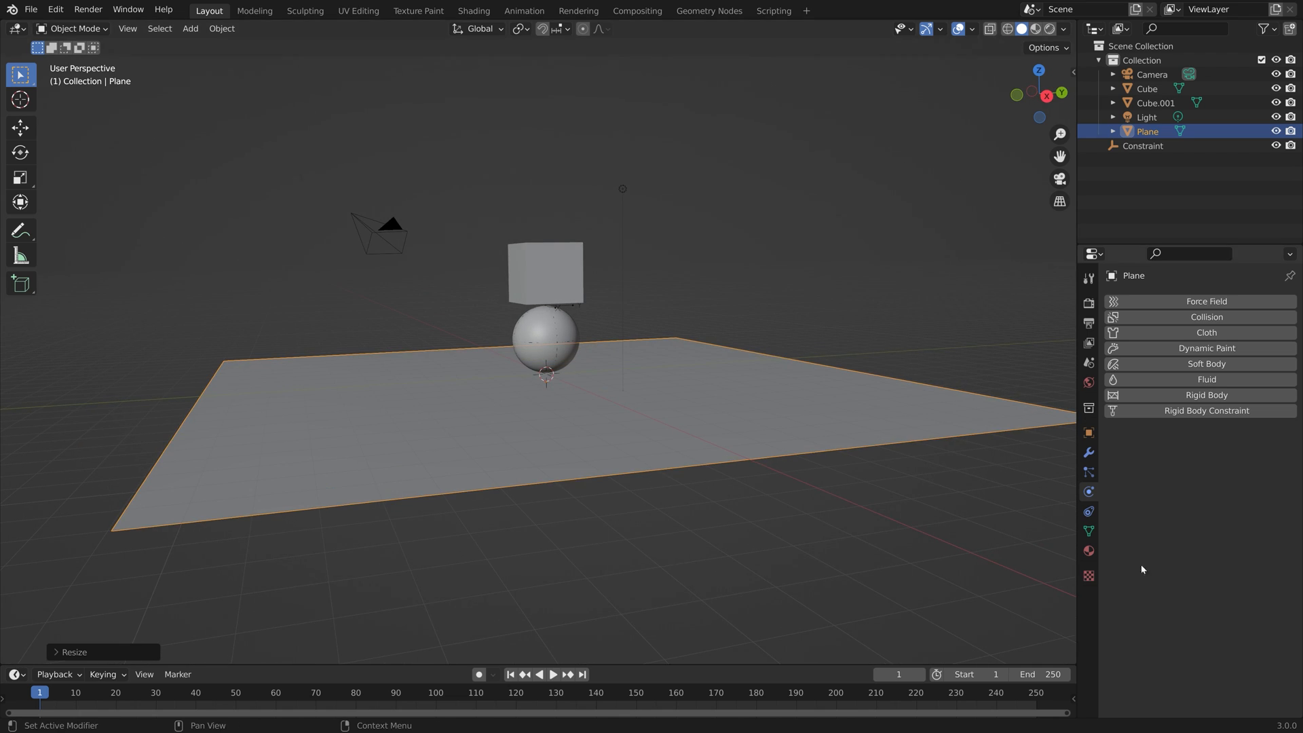
- Make the plane a Passive rigid body with Mesh shape and friction 1, test playback, enter Edit Mode
{"action": "left_click", "coordinate": [1206, 395]}
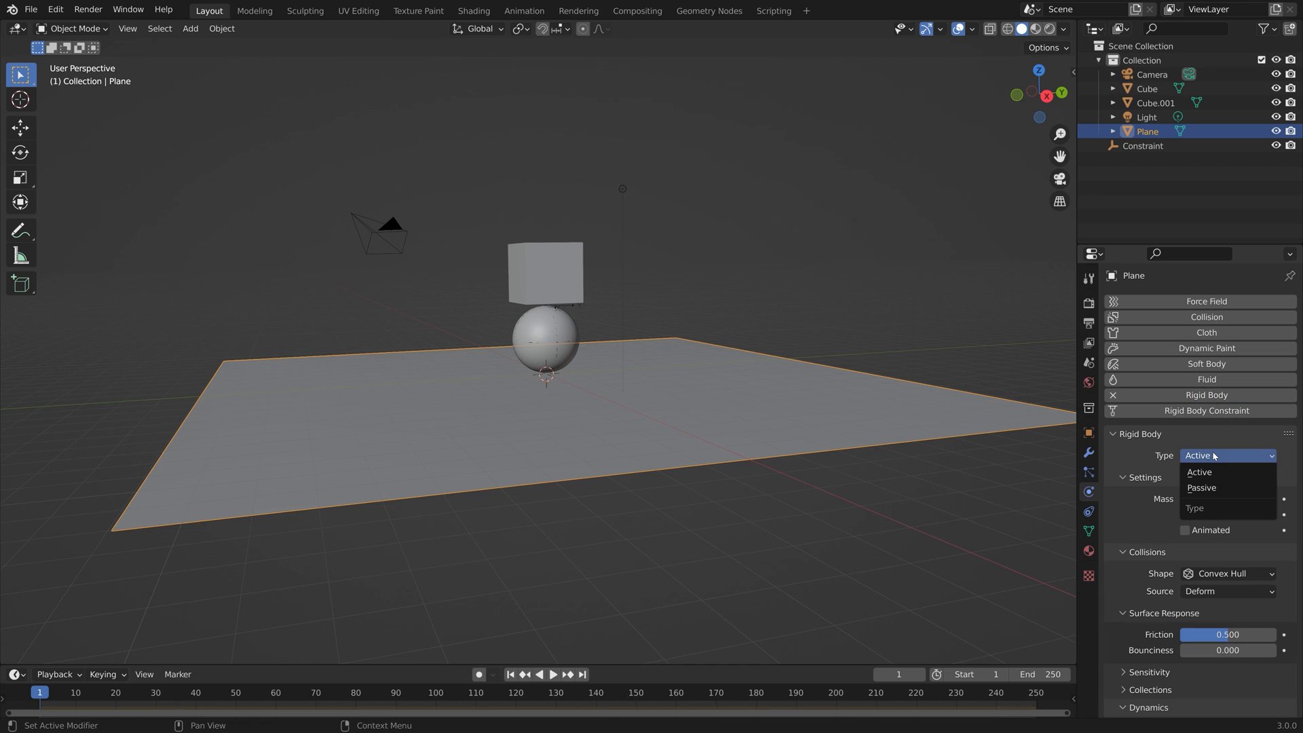
{"action": "left_click", "coordinate": [1201, 488]}
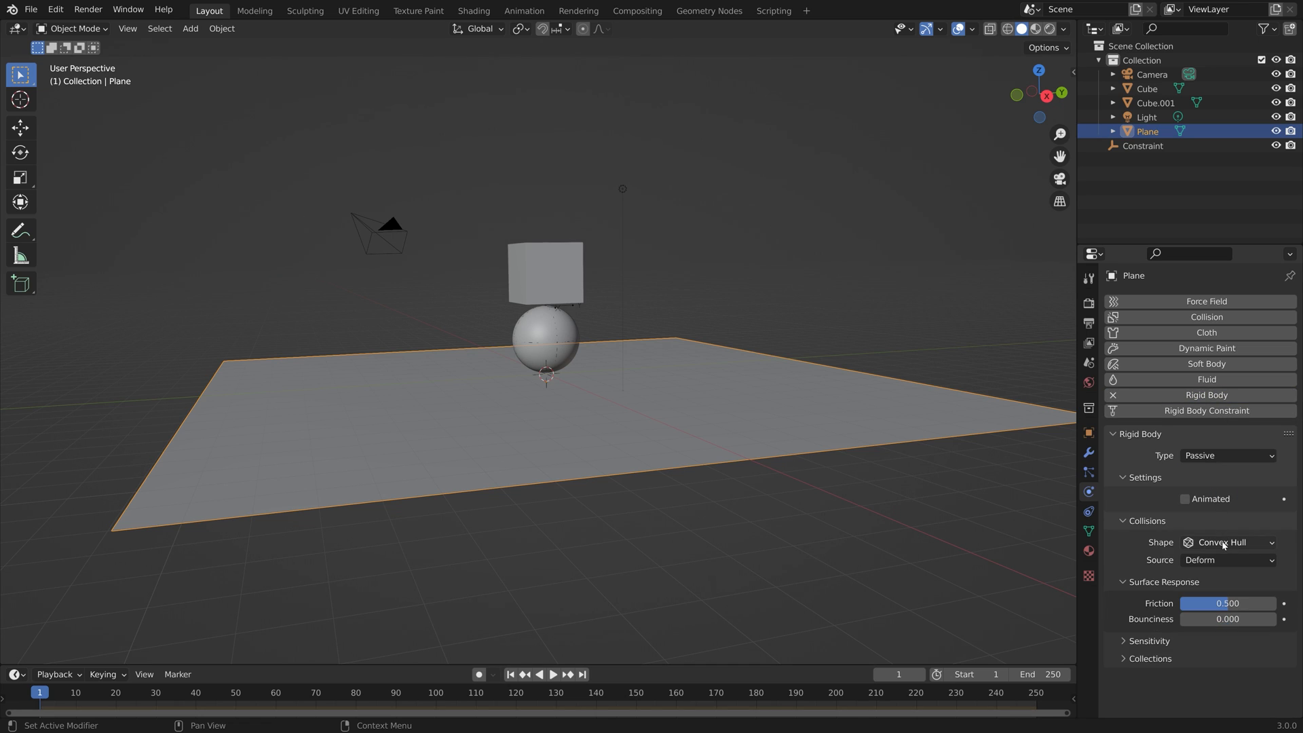
{"action": "left_click", "coordinate": [1228, 542]}
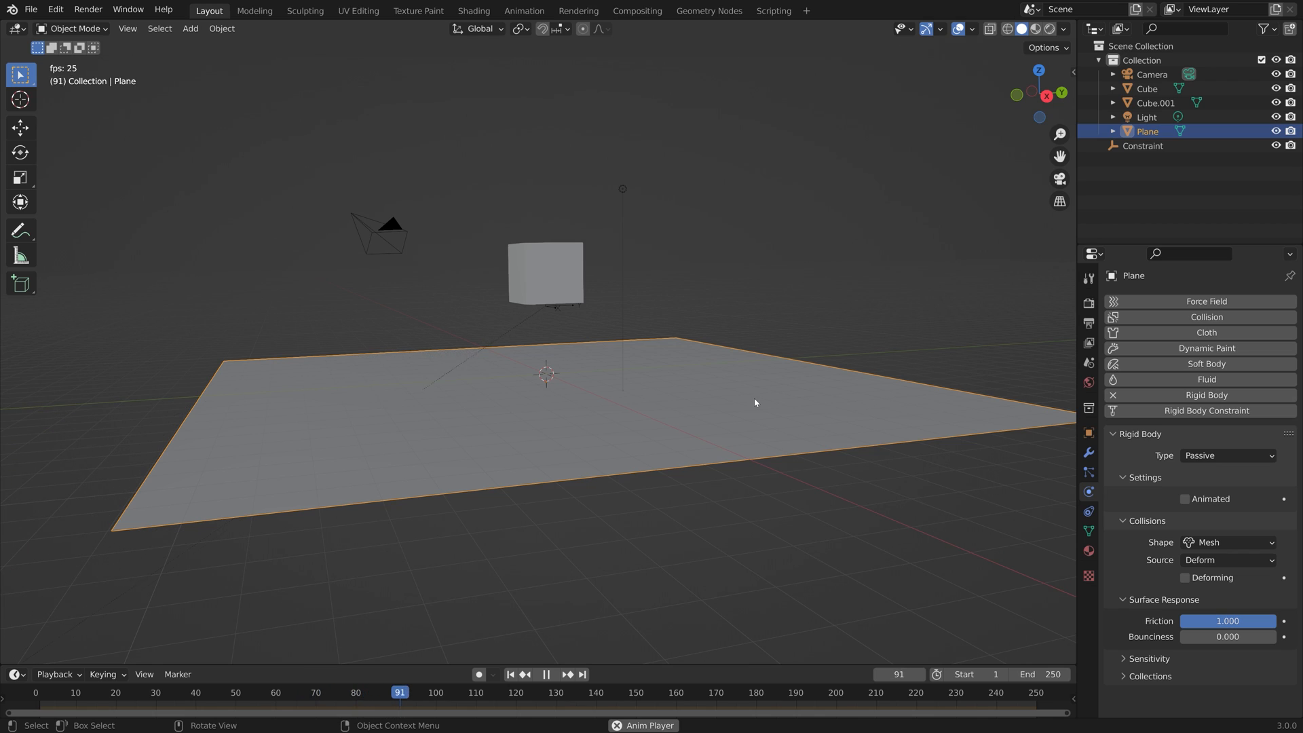
{"action": "left_click", "coordinate": [552, 674]}
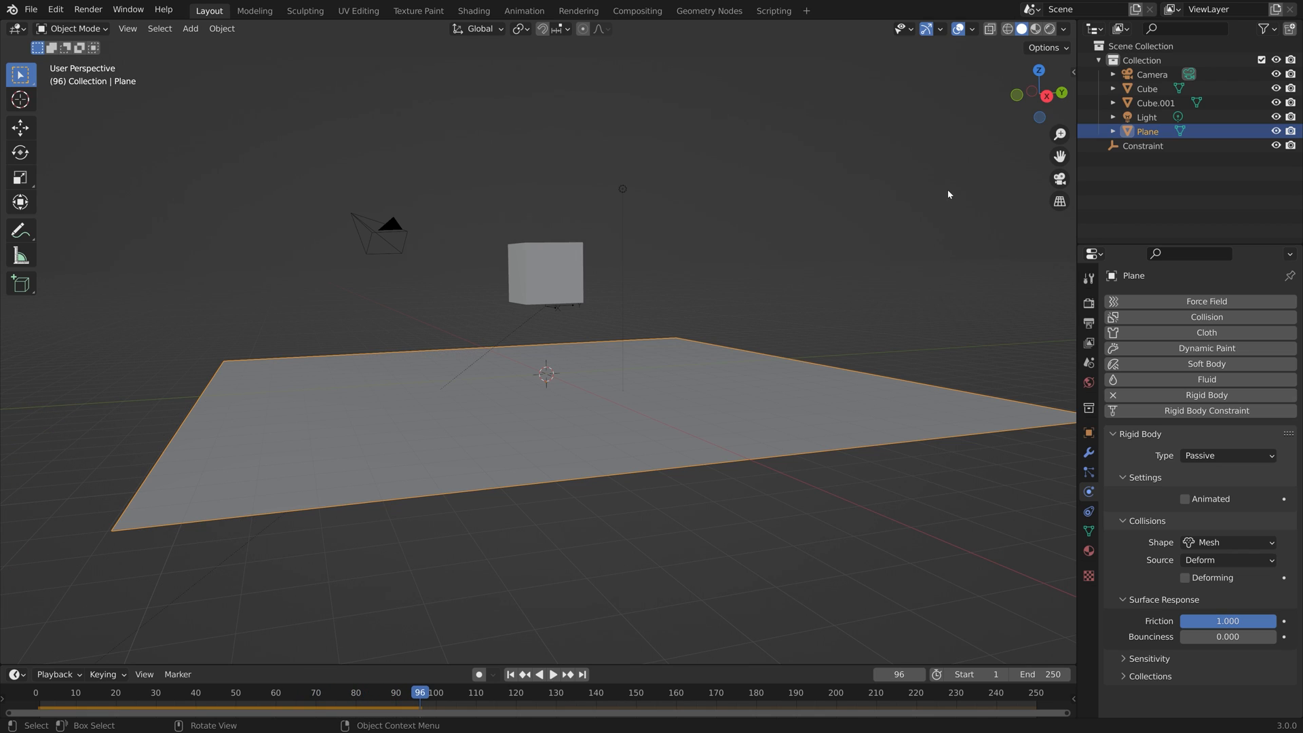
{"action": "mouse_move", "coordinate": [580, 314]}
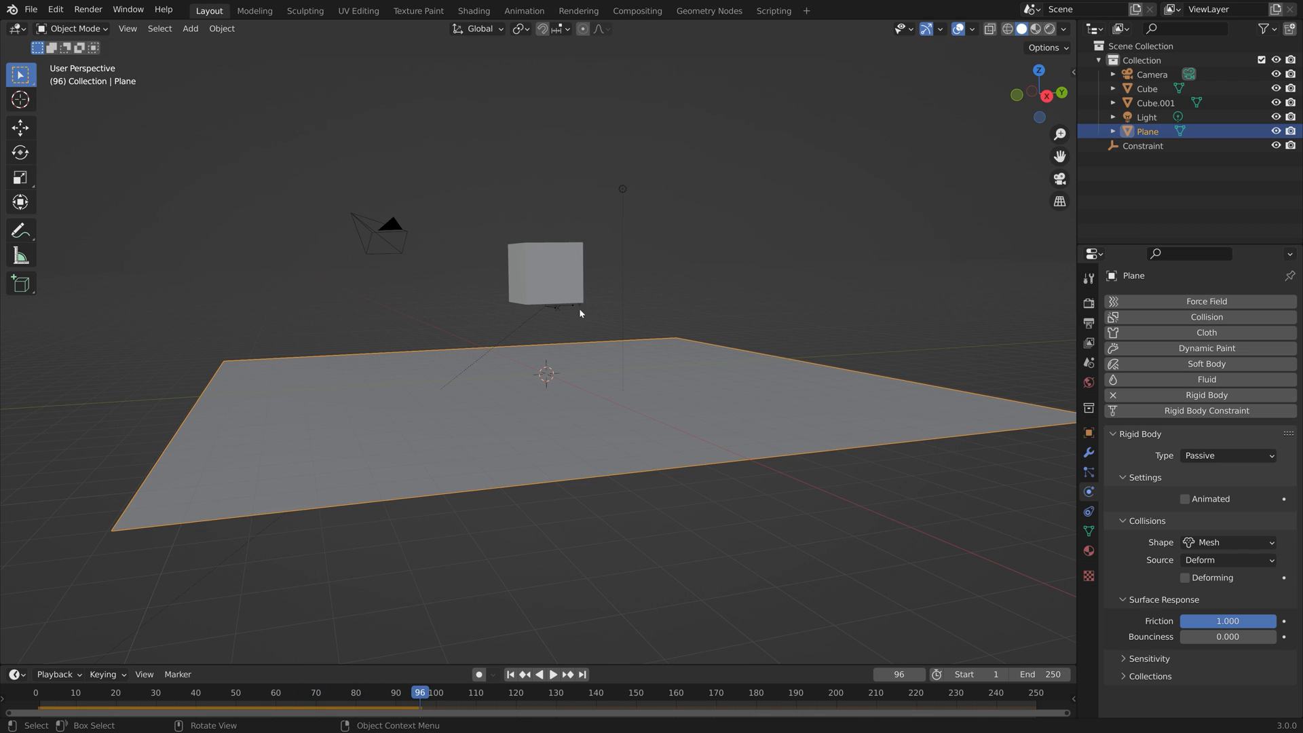
{"action": "key", "text": "Tab"}
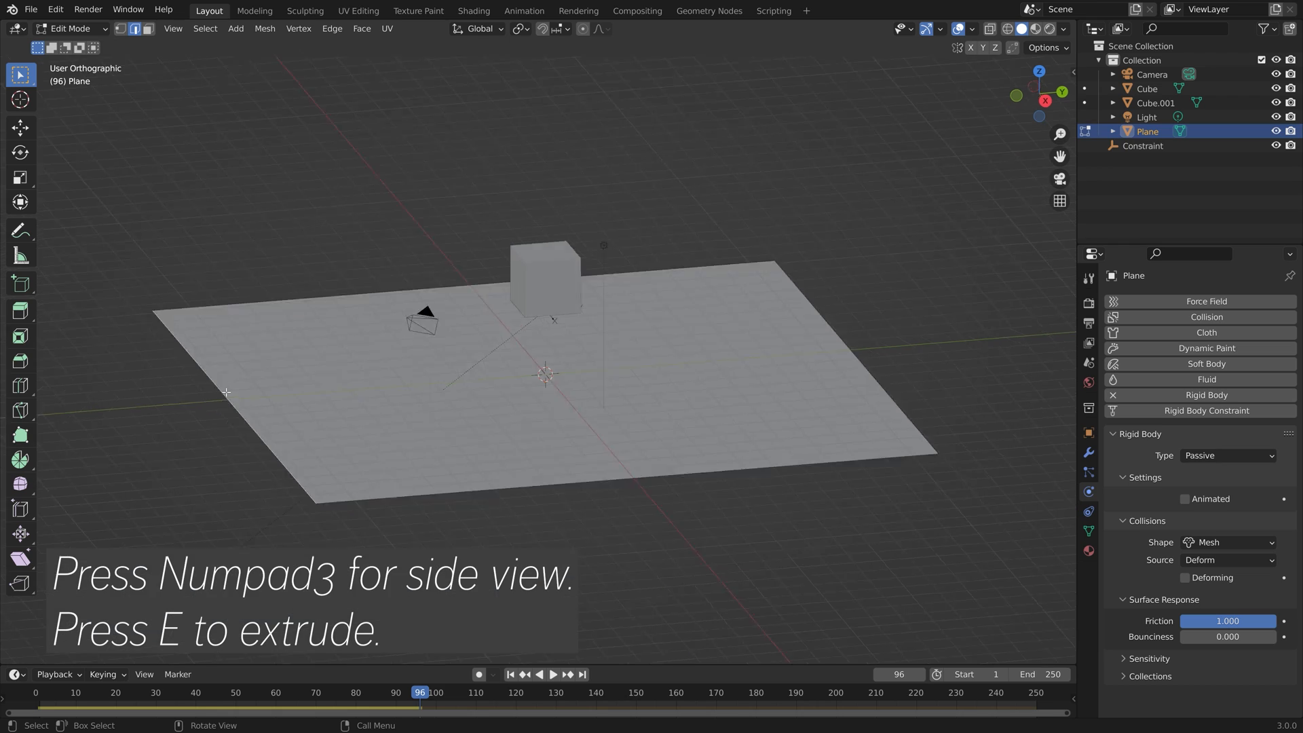
- Extrude one plane edge upward from side view, then replay the simulation
{"action": "key", "text": "KP_3"}
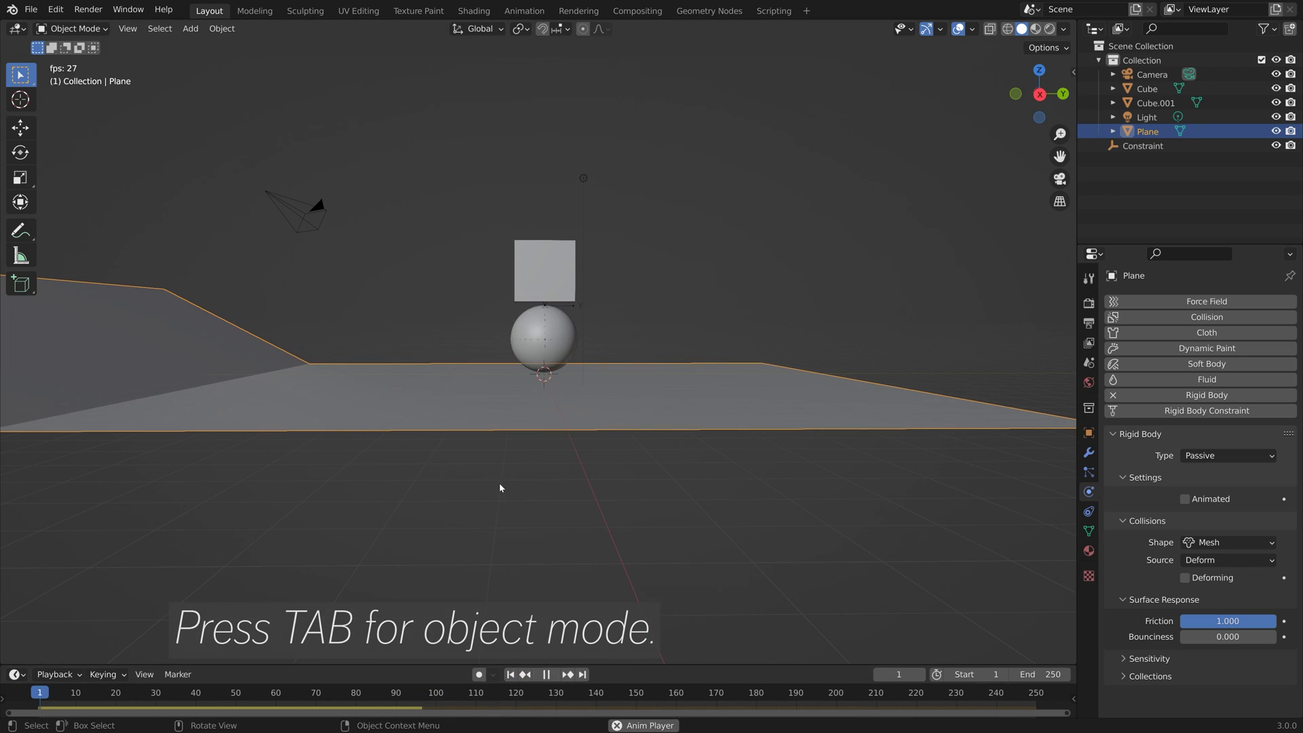
{"action": "left_click", "coordinate": [546, 674]}
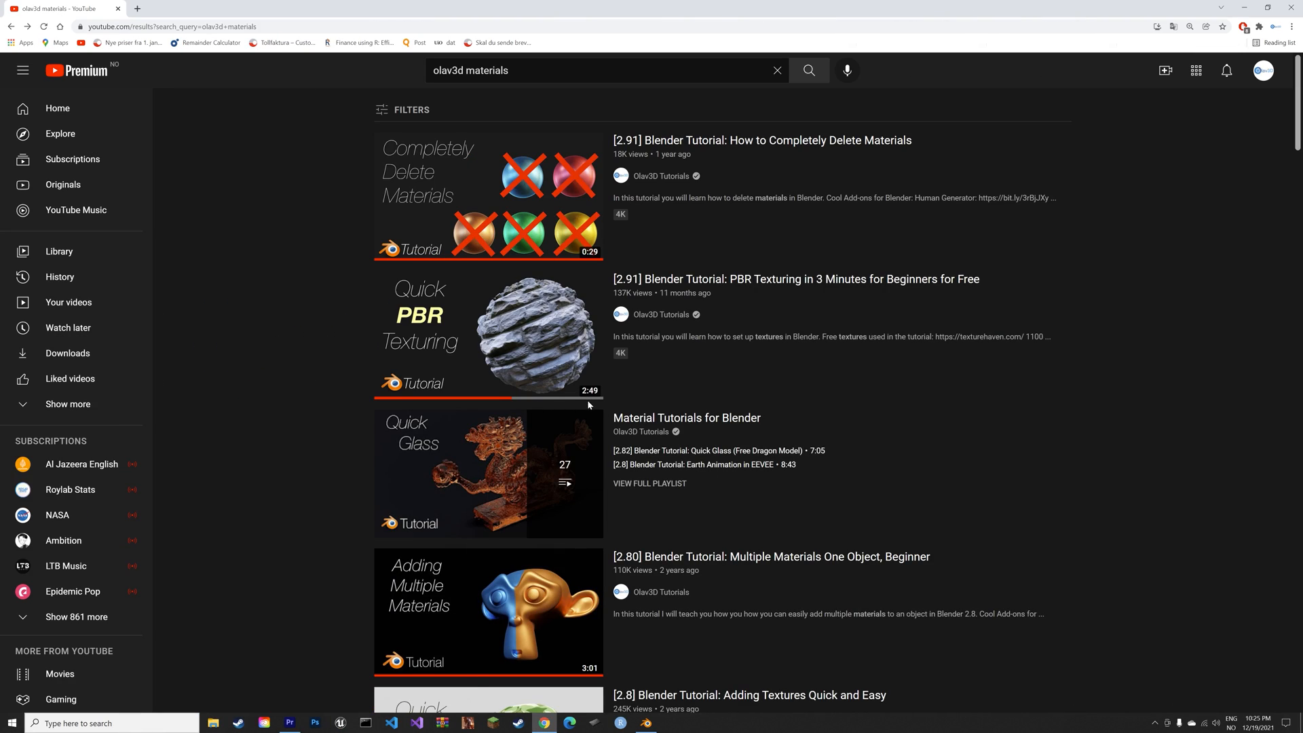
{"action": "mouse_move", "coordinate": [342, 322]}
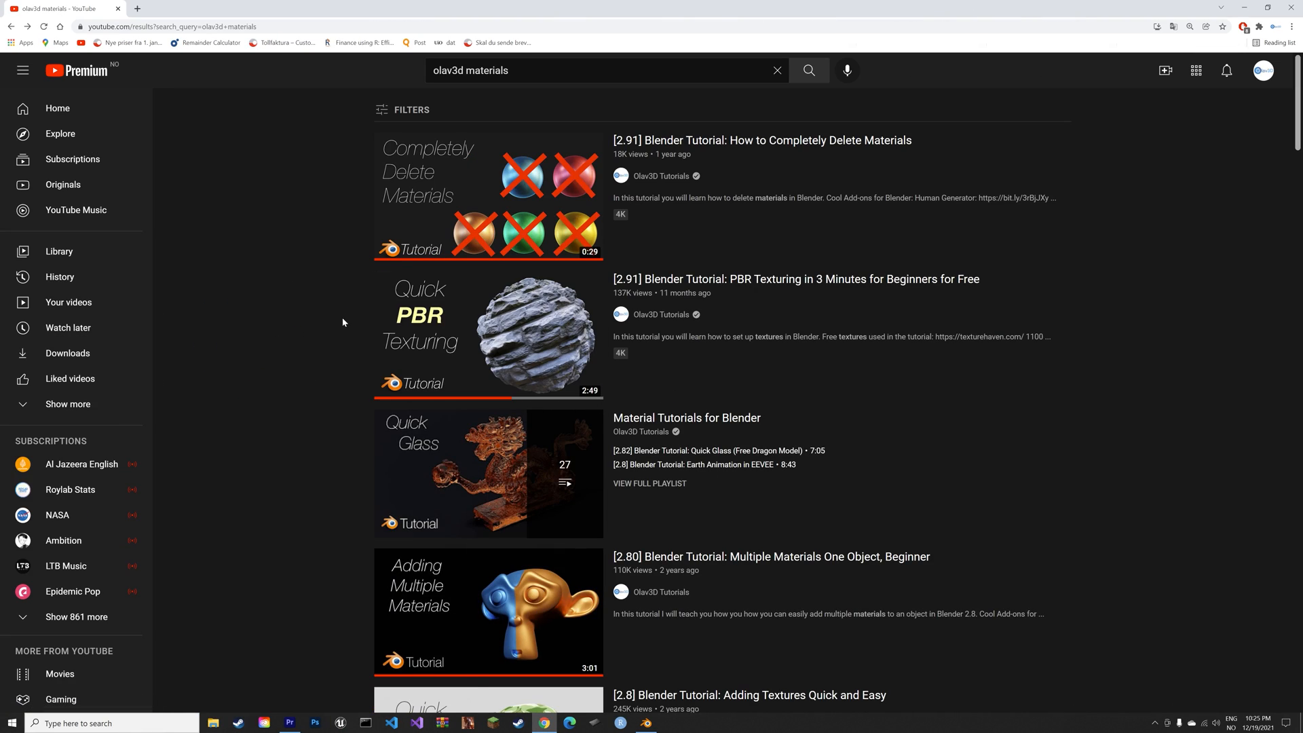
{"action": "mouse_move", "coordinate": [324, 336]}
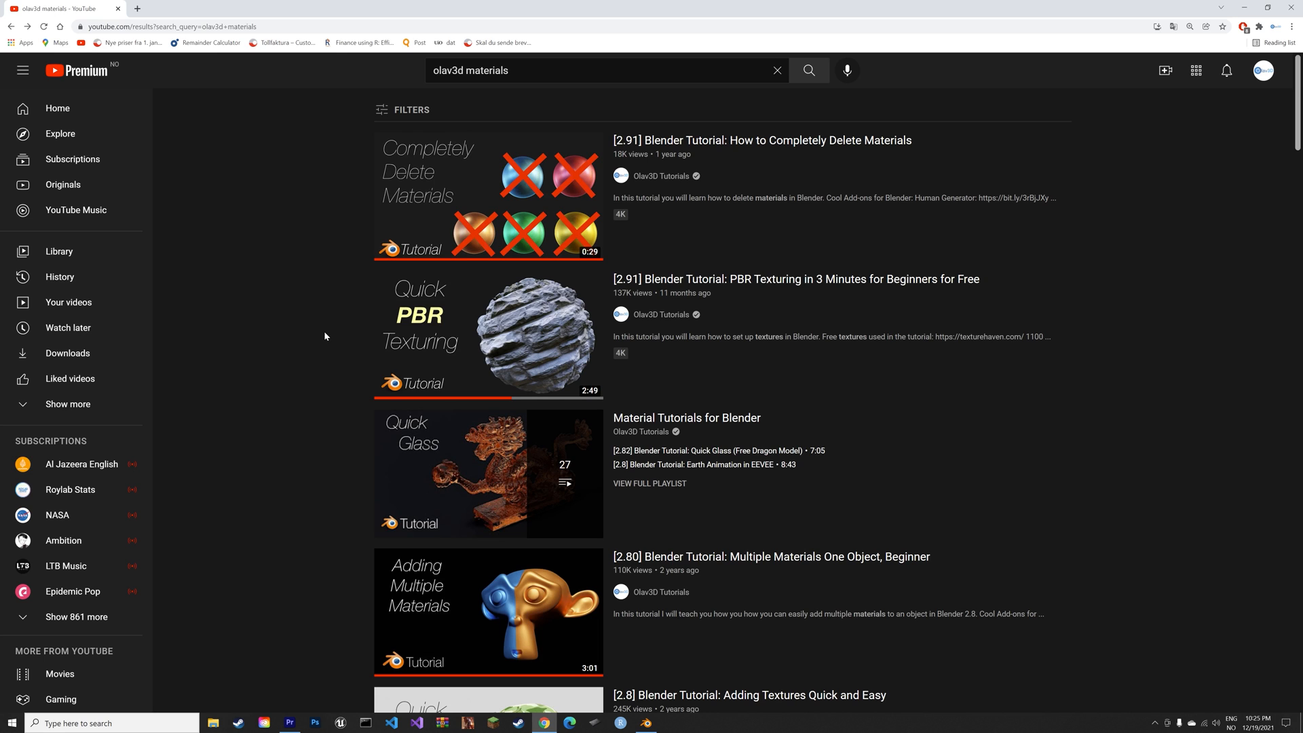
{"action": "mouse_move", "coordinate": [366, 366]}
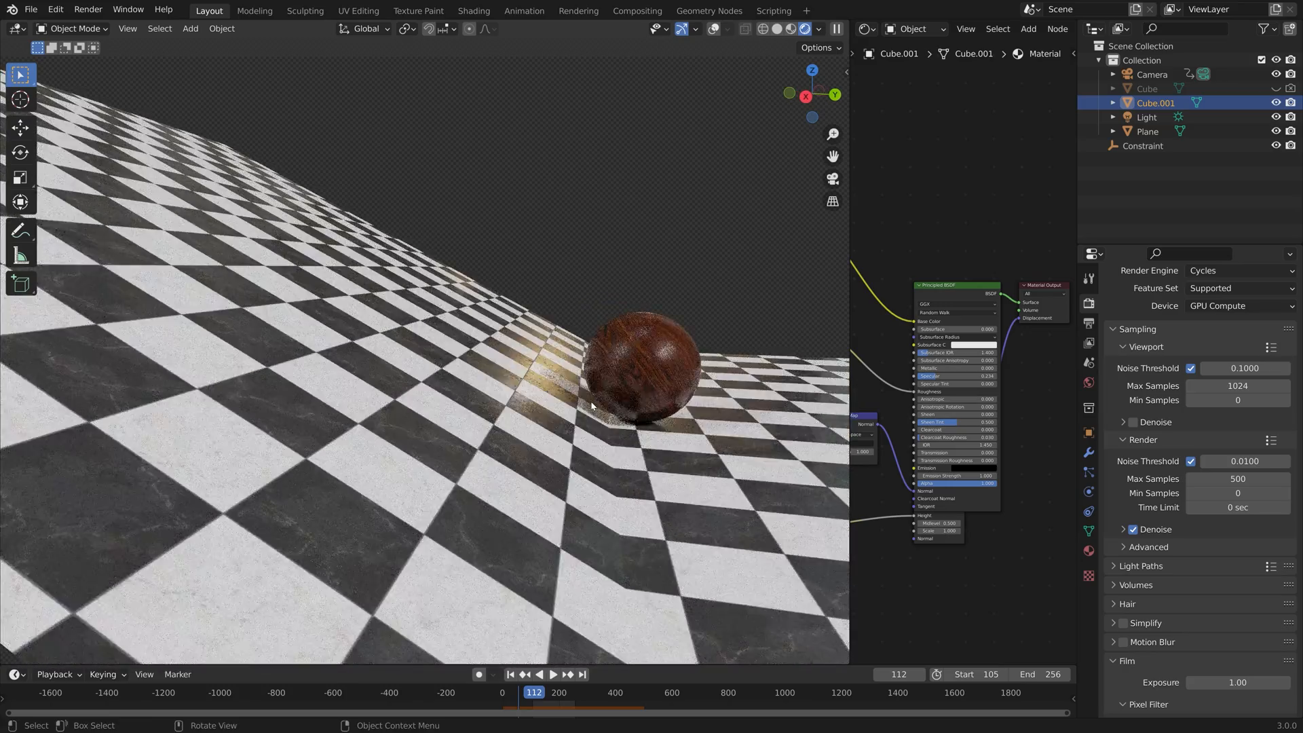
{"action": "left_click", "coordinate": [554, 674]}
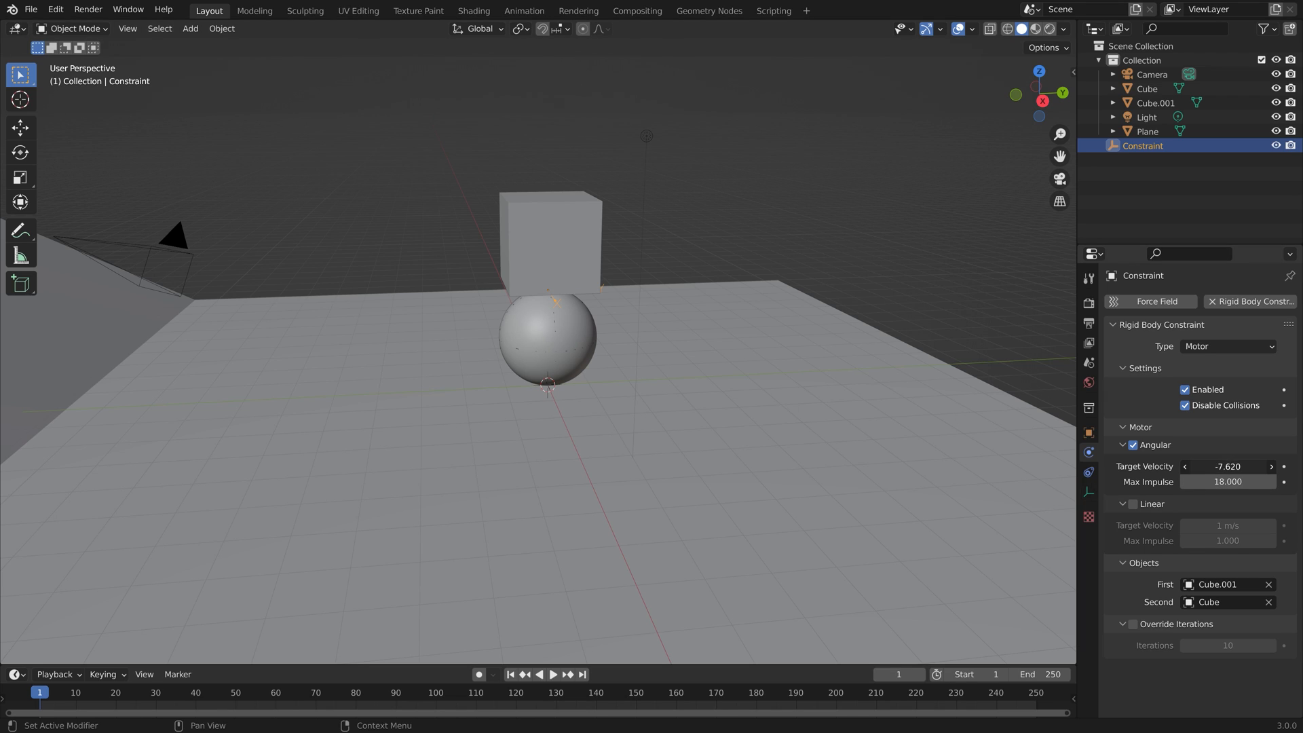
- Change the motor's angular target velocity to -7.68 and replay the simulation to watch the sphere roll
{"action": "left_click", "coordinate": [553, 674]}
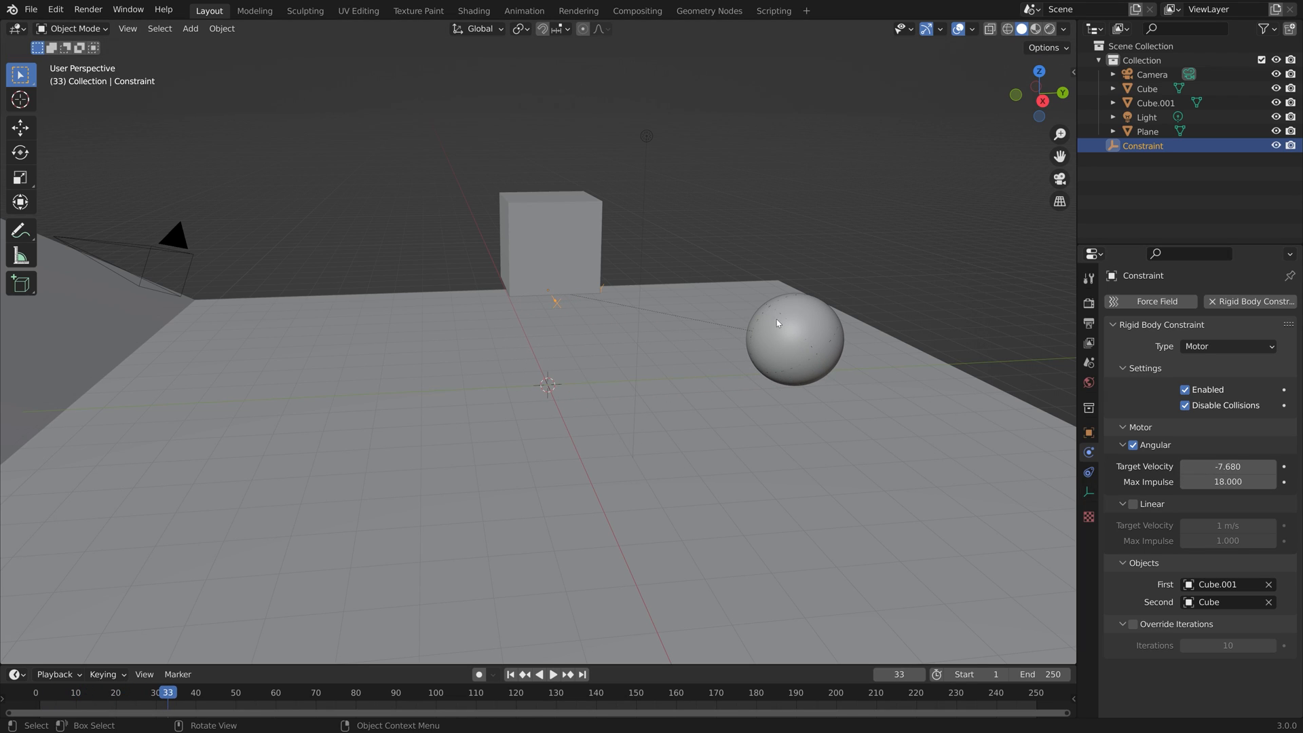
{"action": "key", "text": "r"}
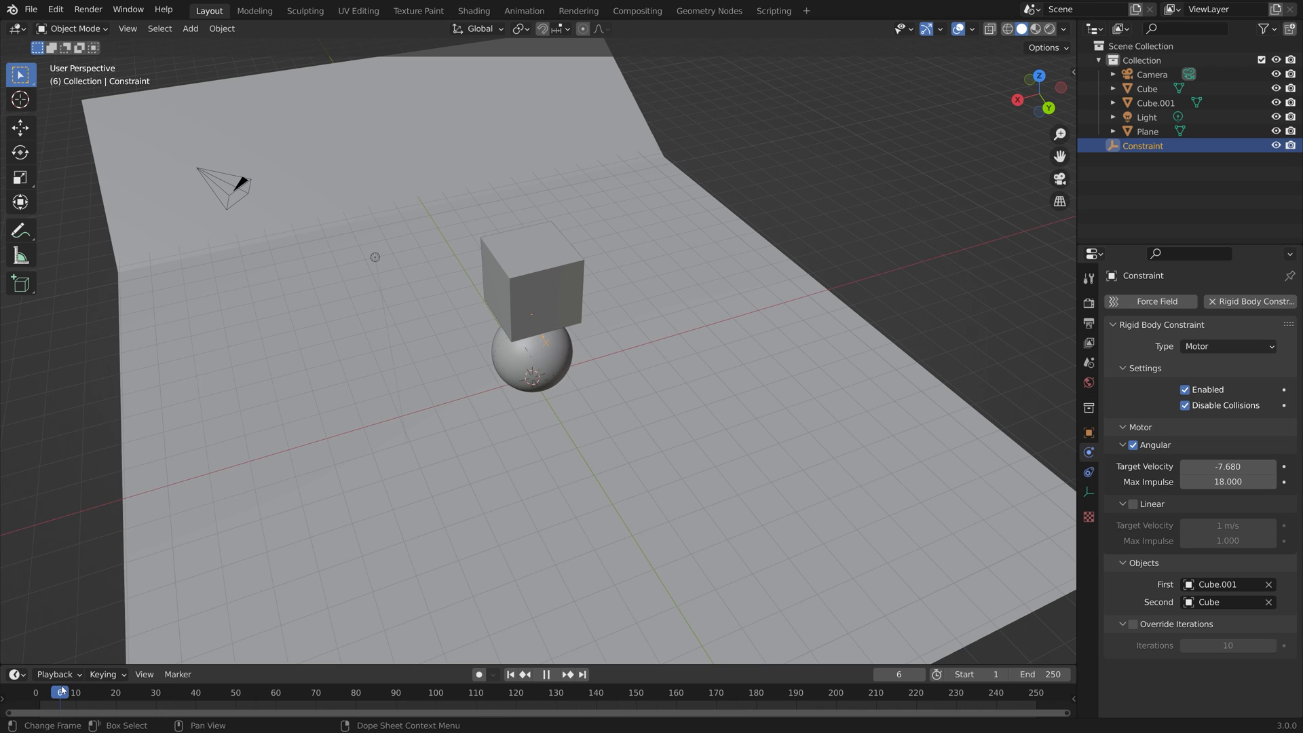
{"action": "left_click", "coordinate": [547, 674]}
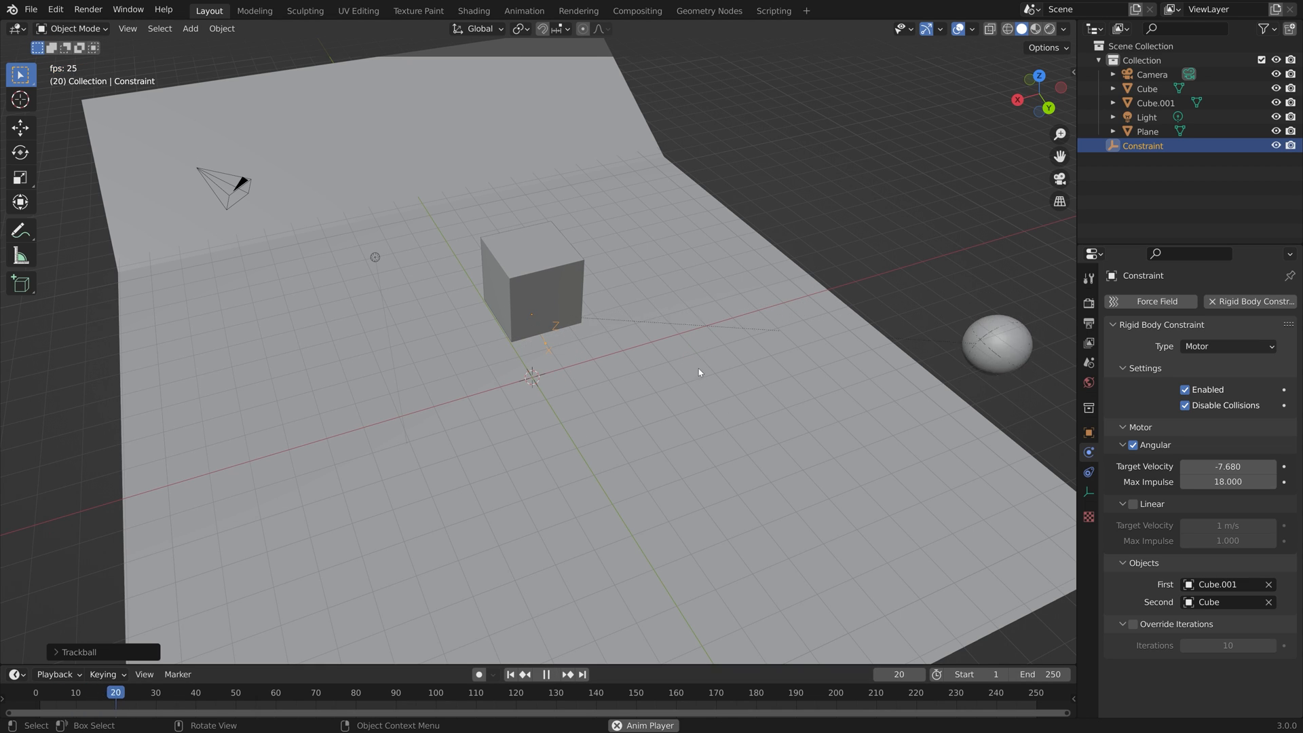
{"action": "left_click", "coordinate": [545, 674]}
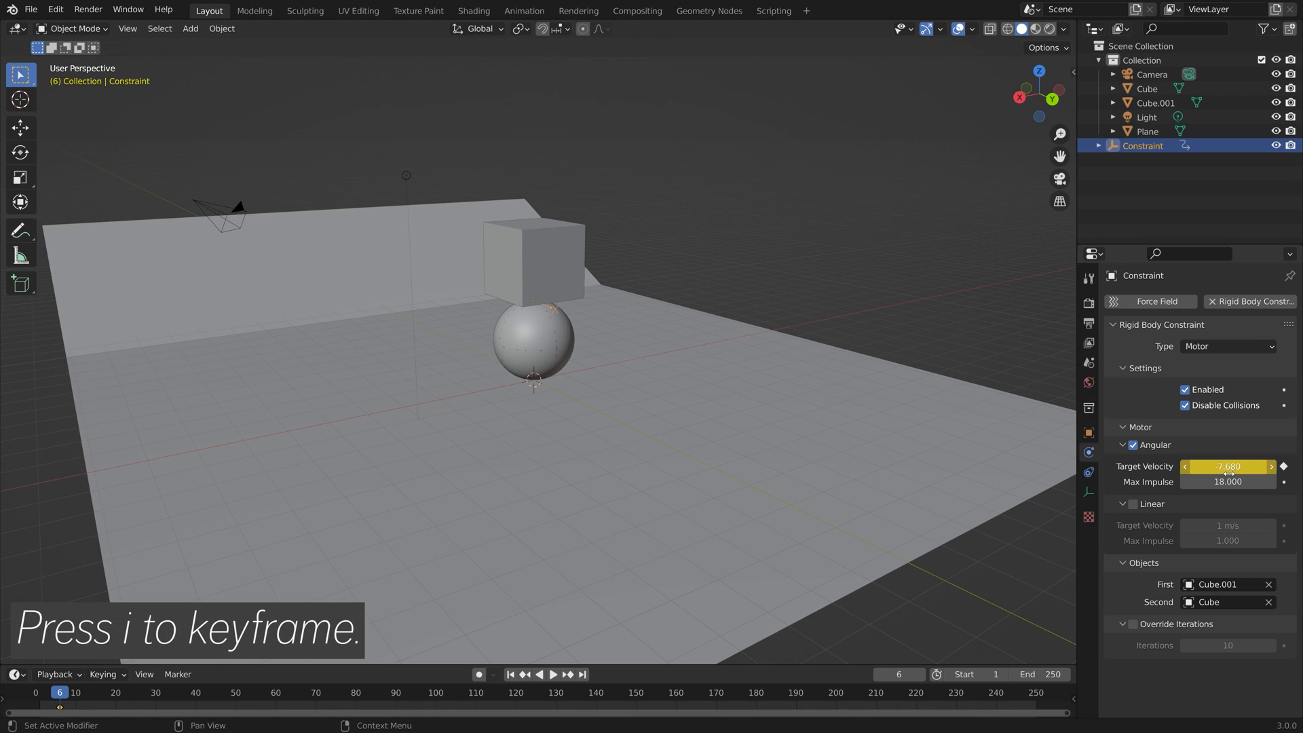
- Add a target-velocity keyframe of 10 at frame 33, then replay from the start
{"action": "left_click", "coordinate": [47, 692]}
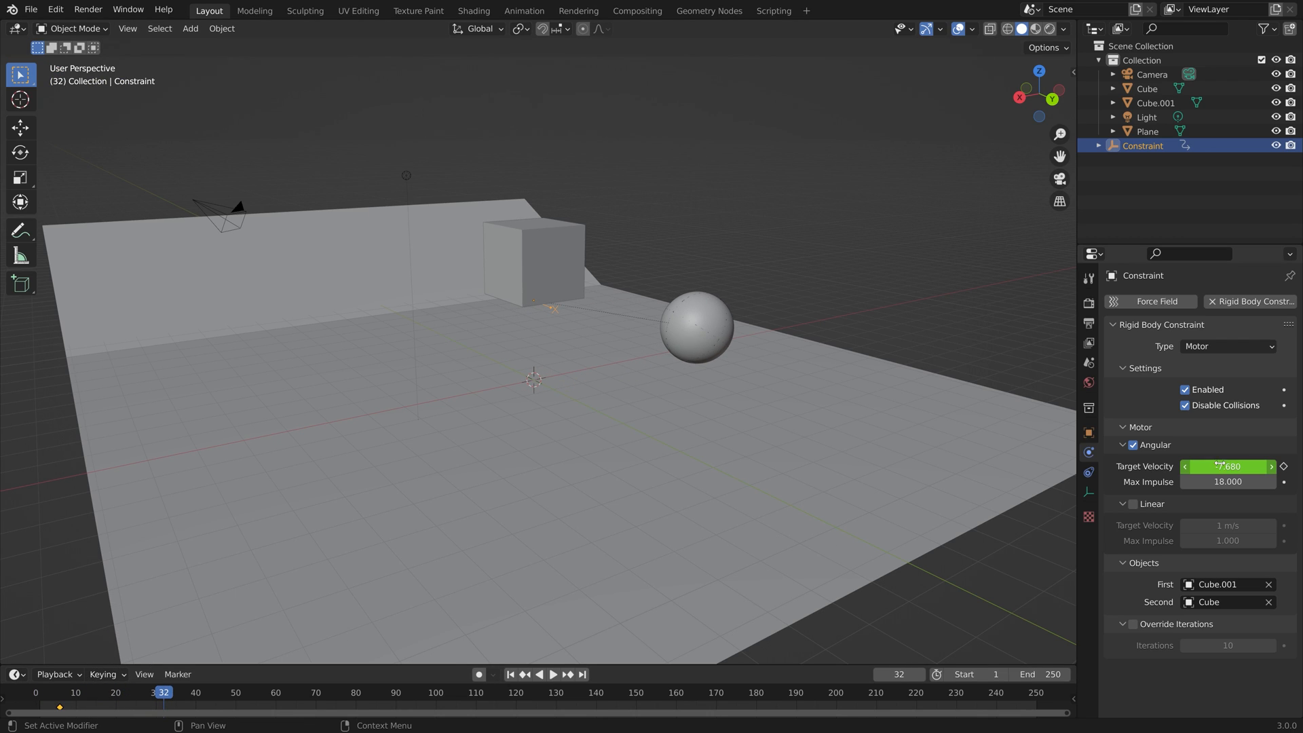
{"action": "key", "text": "i"}
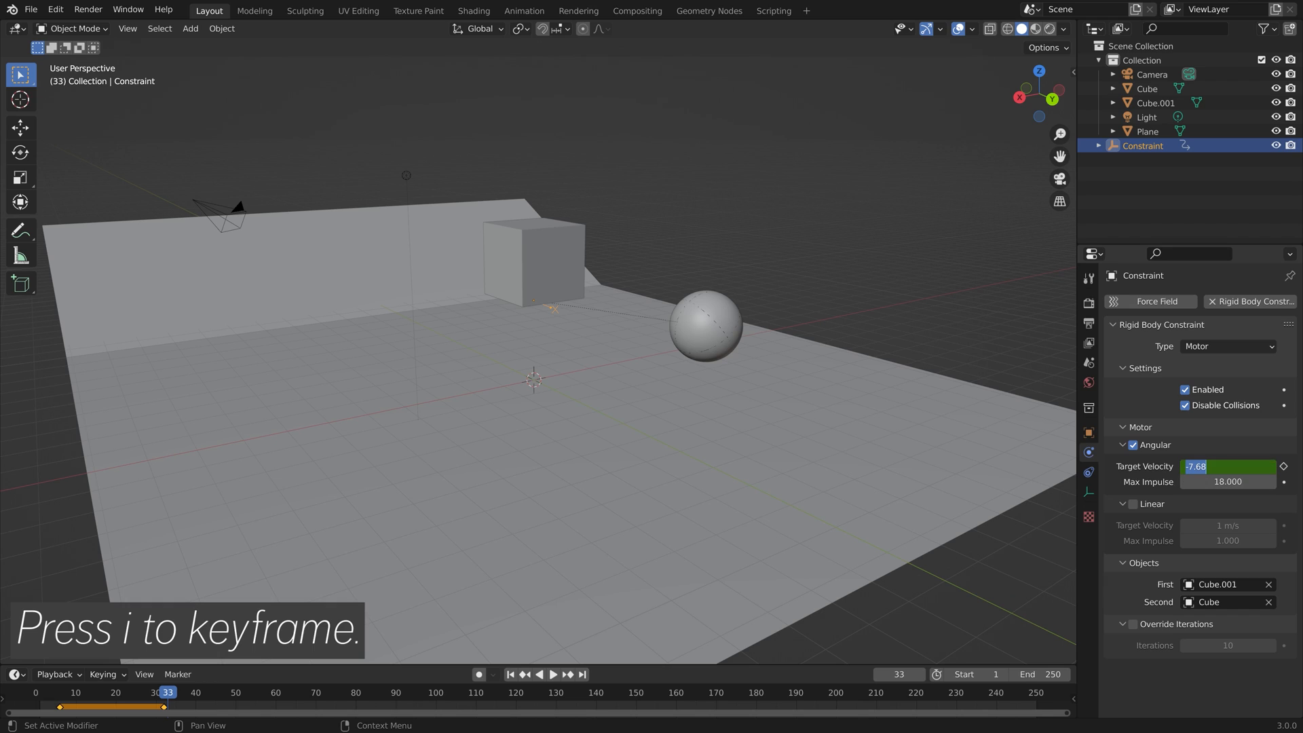
{"action": "left_click", "coordinate": [1228, 466]}
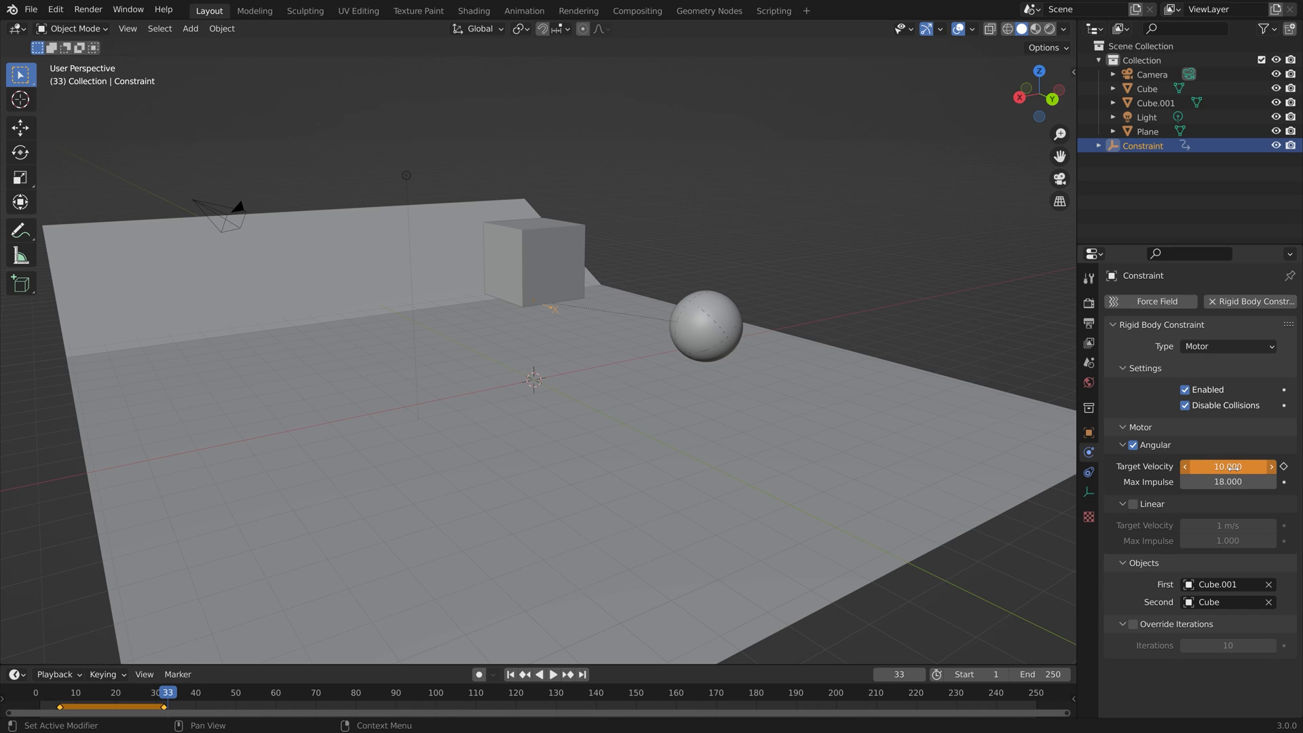
{"action": "left_click", "coordinate": [510, 674]}
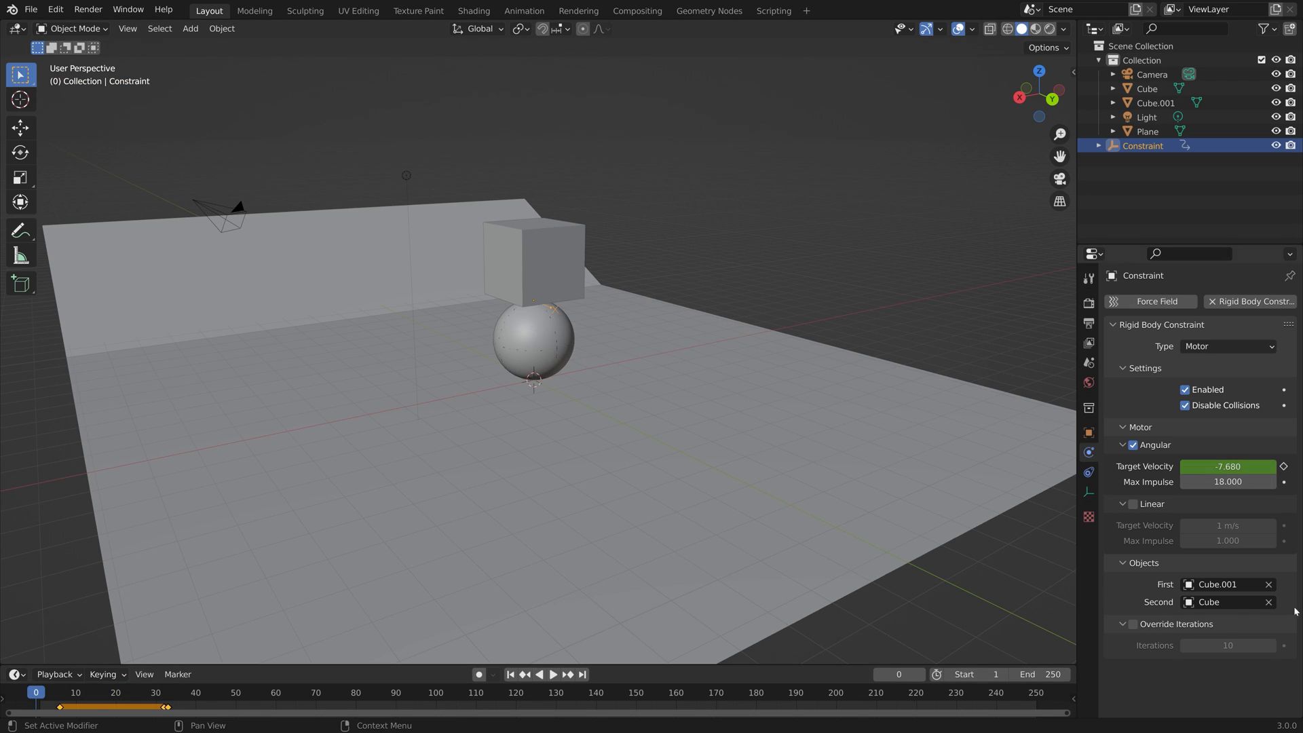
{"action": "left_click", "coordinate": [552, 674]}
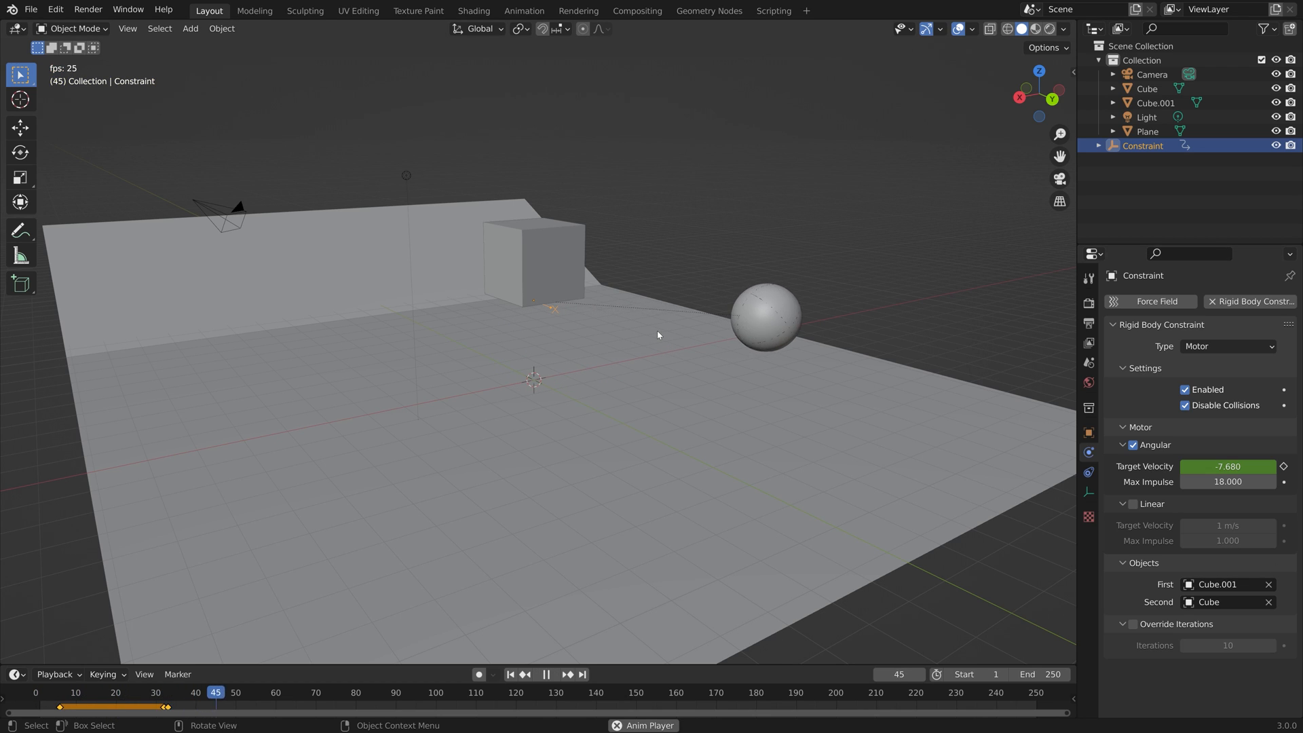